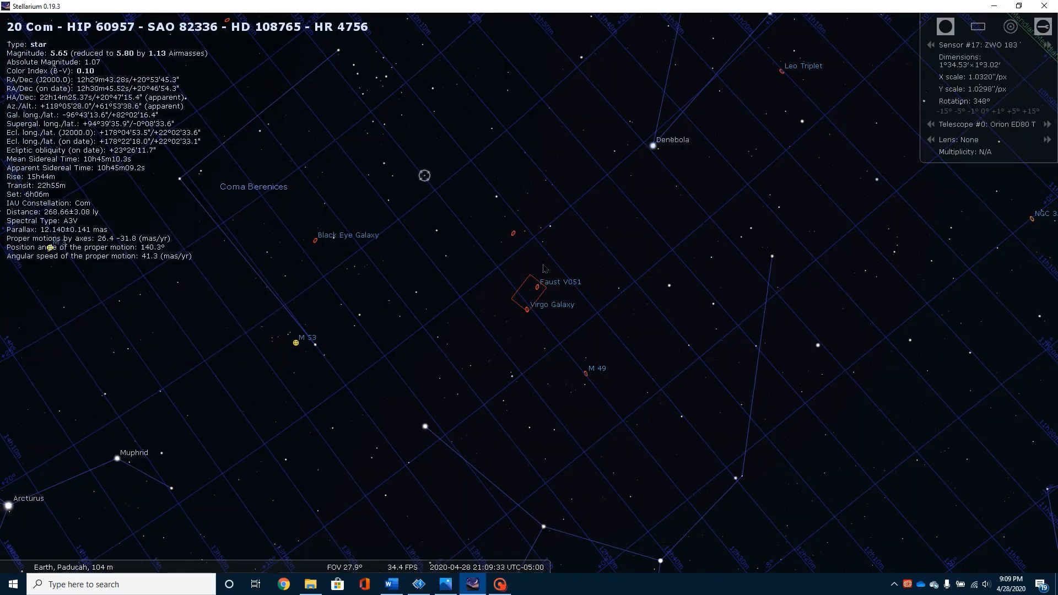
Step: Zoom into Markarian's Chain from about 28° down to a 0.6° field of view
scroll("down", 3)
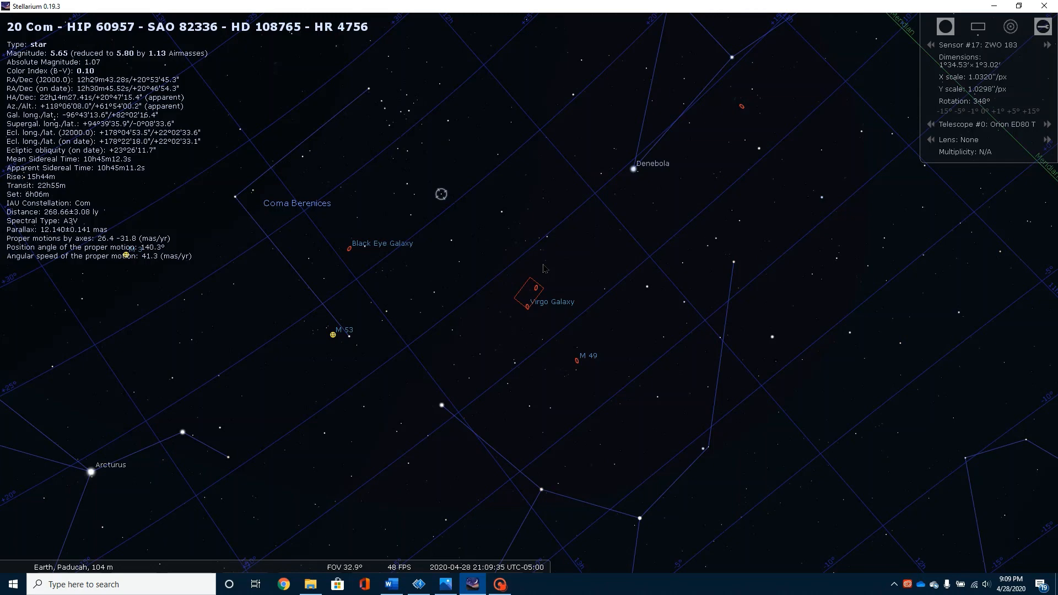
mouse_move(485, 459)
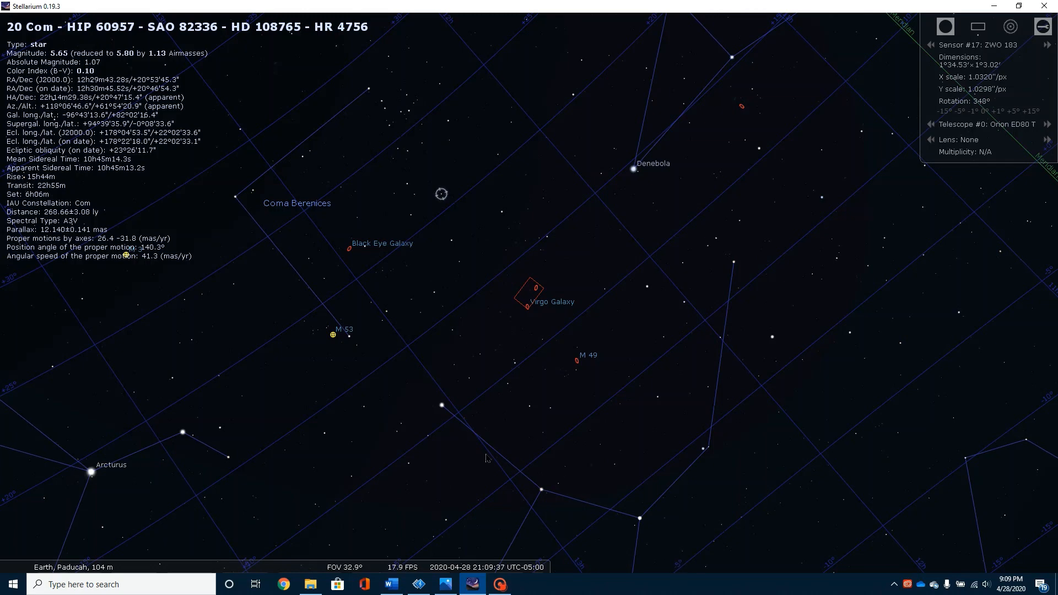
mouse_move(525, 318)
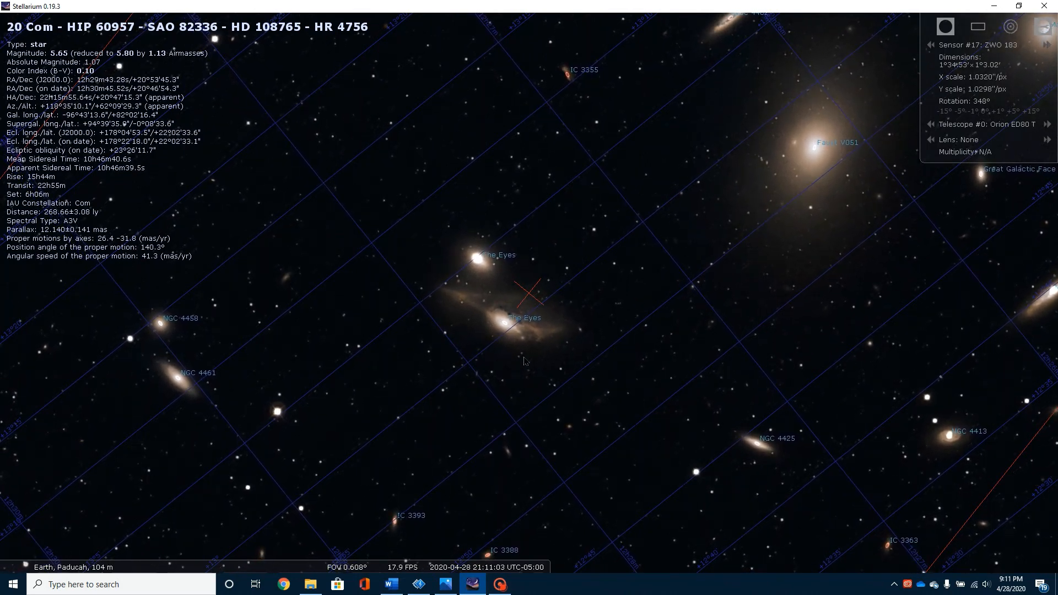
Step: Zoom out to about a 1.4° field so the sensor frame covers Markarian's Chain
scroll("down", 3)
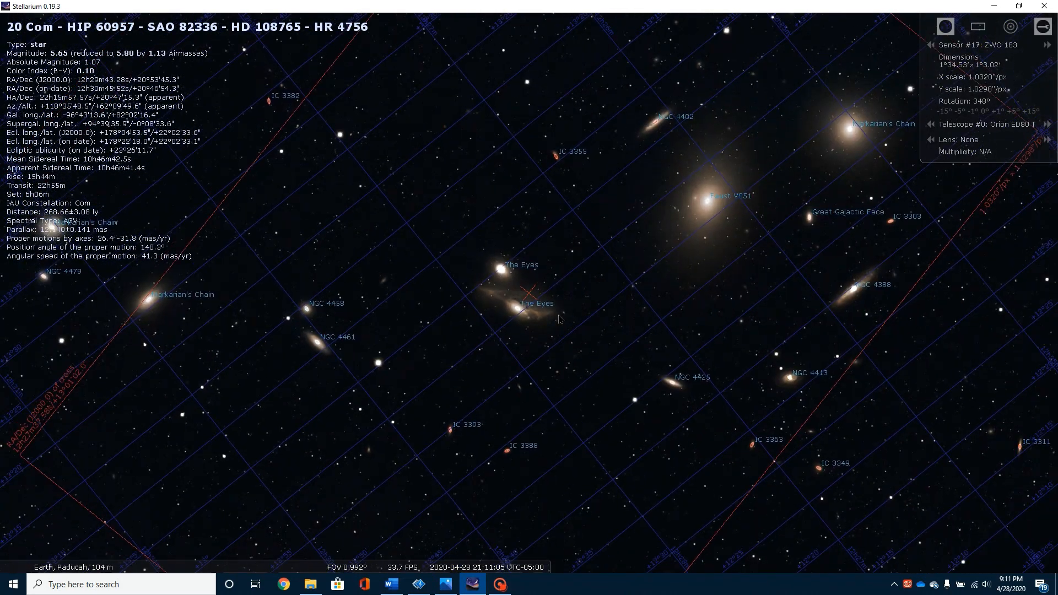
scroll("down", 3)
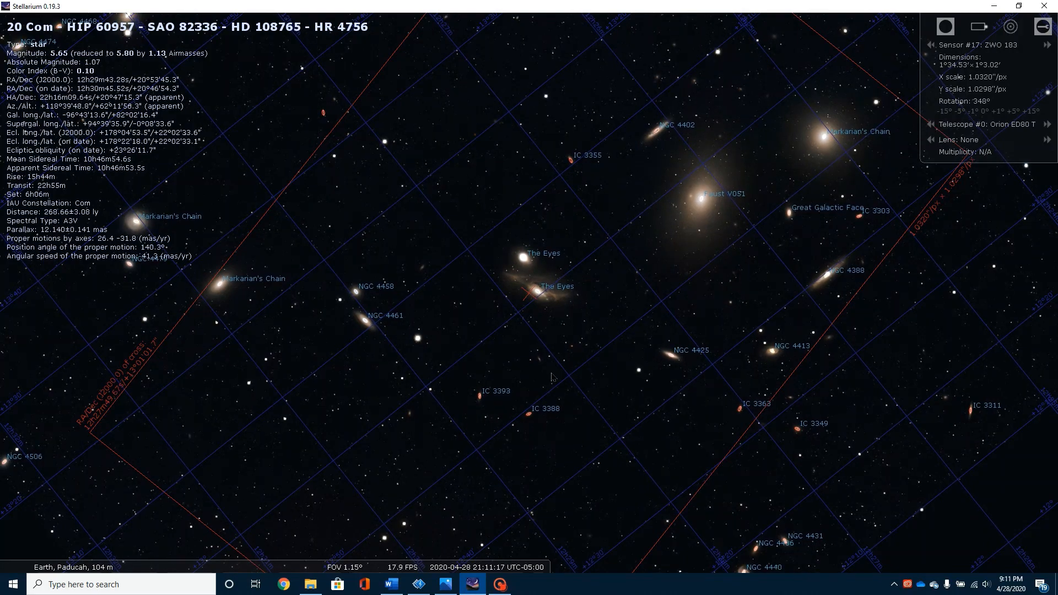
scroll("down", 3)
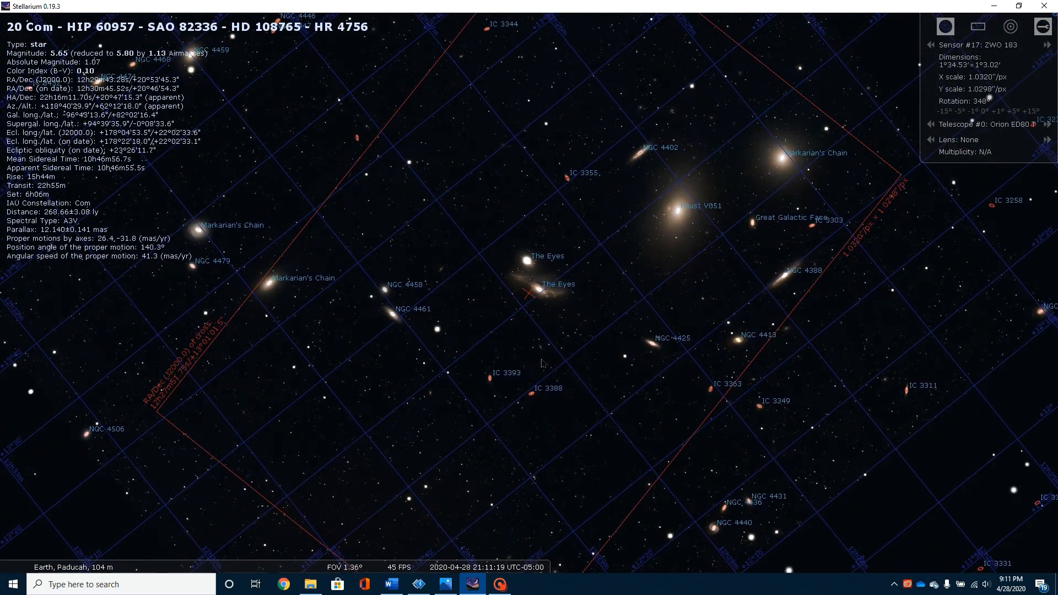
scroll("down", 3)
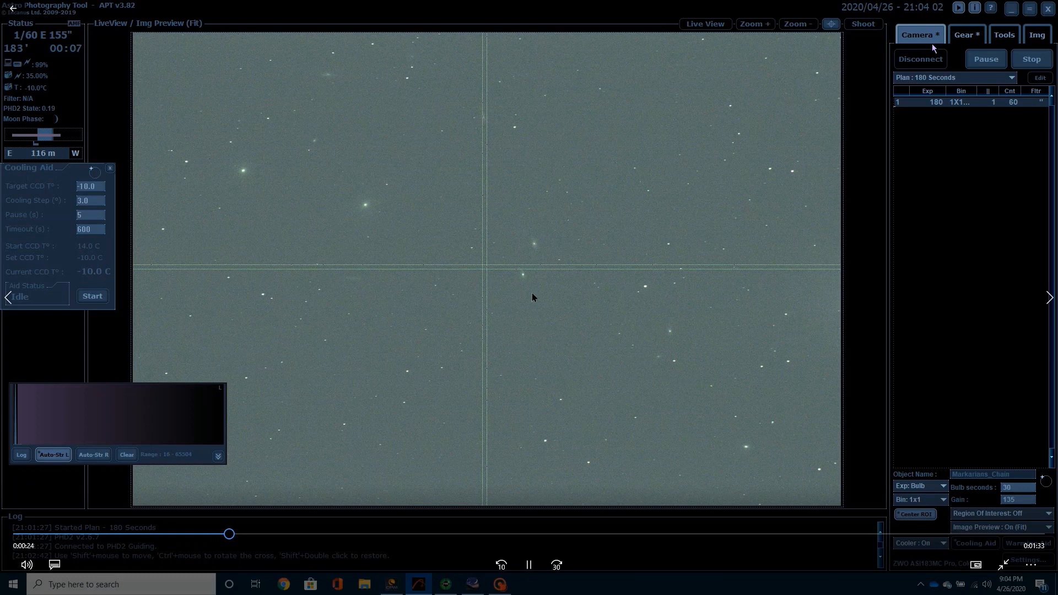
Step: Show APT's Camera tab with the 180 Seconds plan and live Markarians_Chain preview
left_click(965, 34)
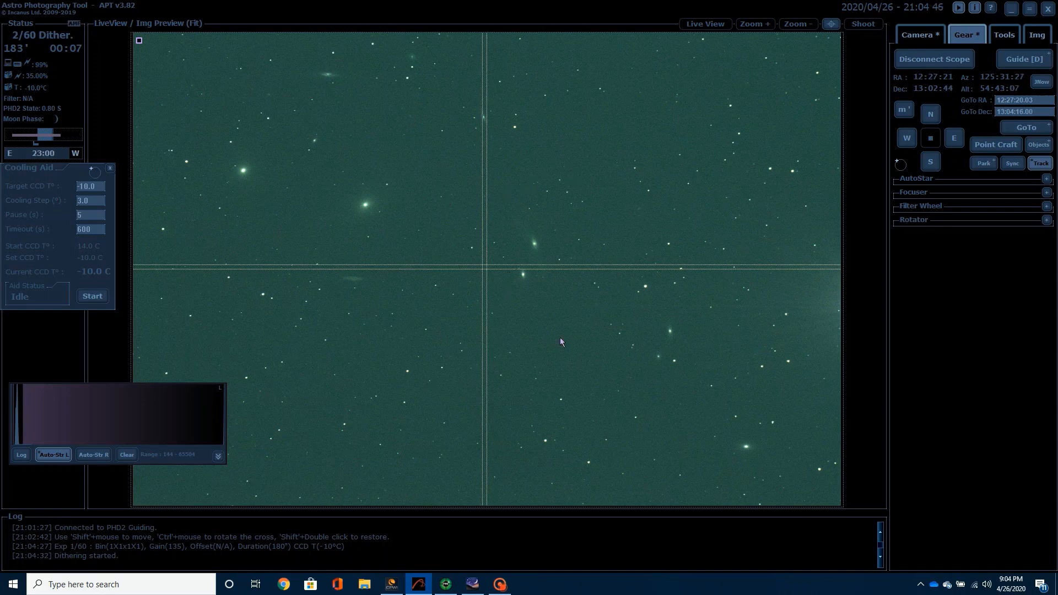
mouse_move(672, 369)
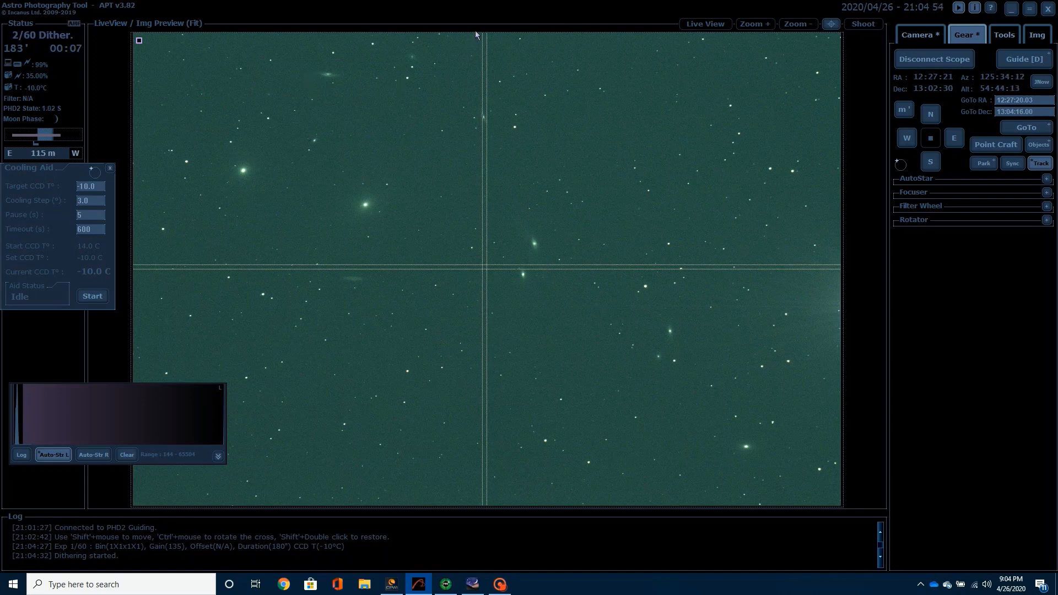
mouse_move(540, 380)
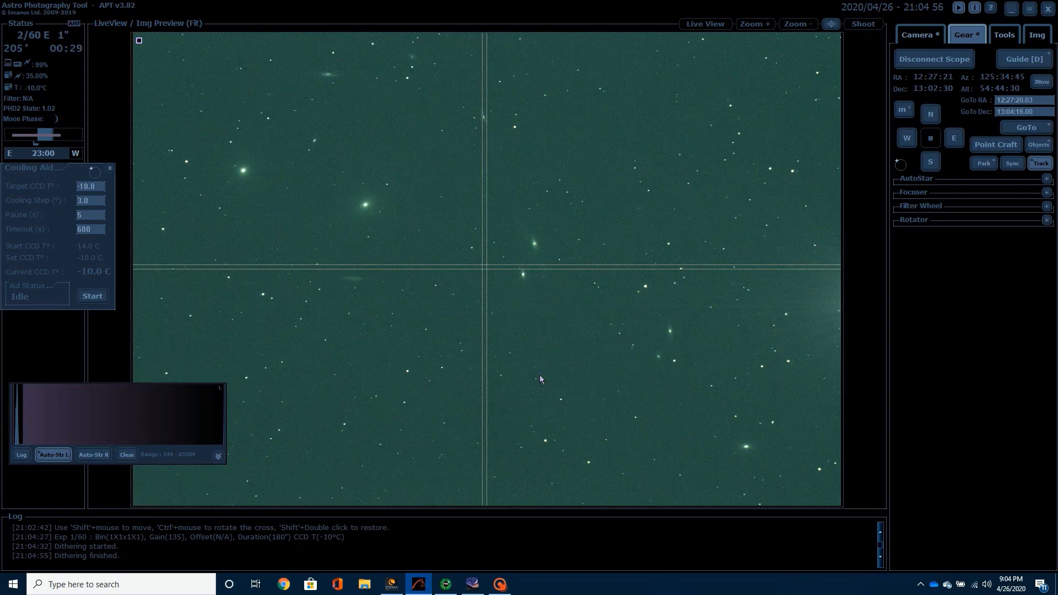
mouse_move(544, 394)
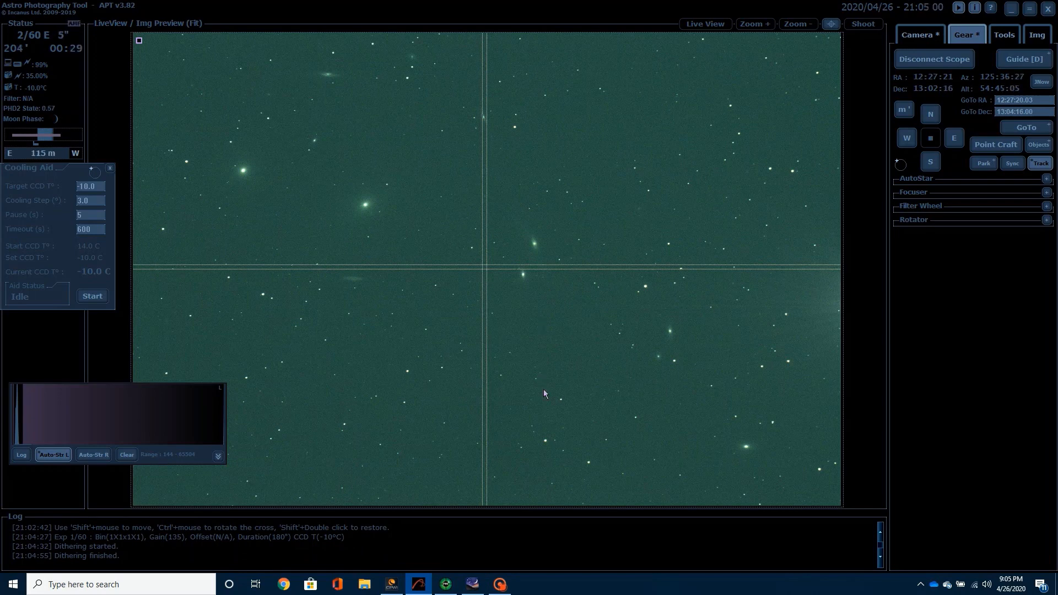
left_click(446, 583)
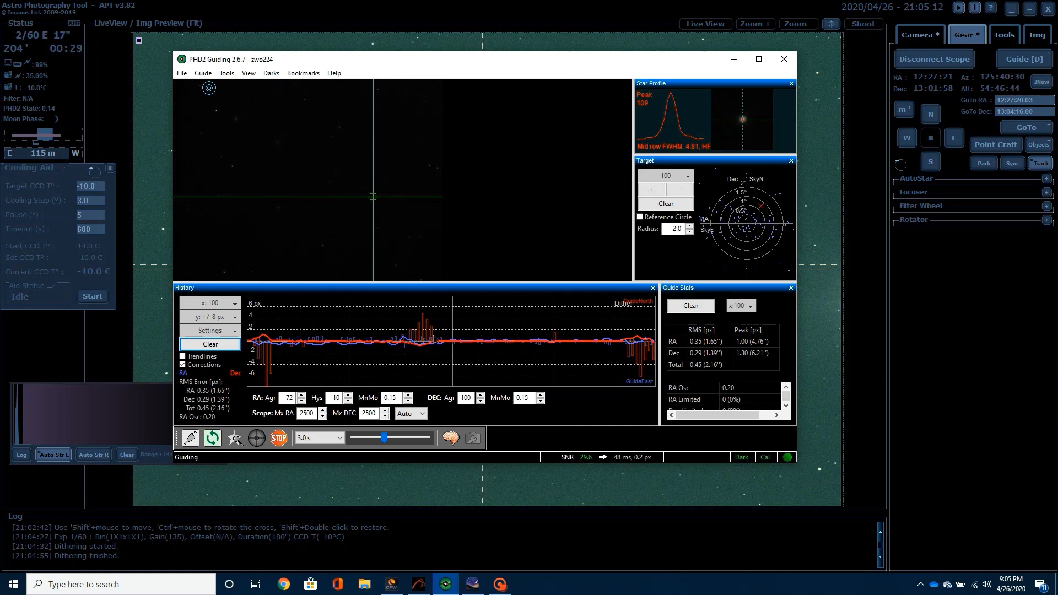
mouse_move(732, 69)
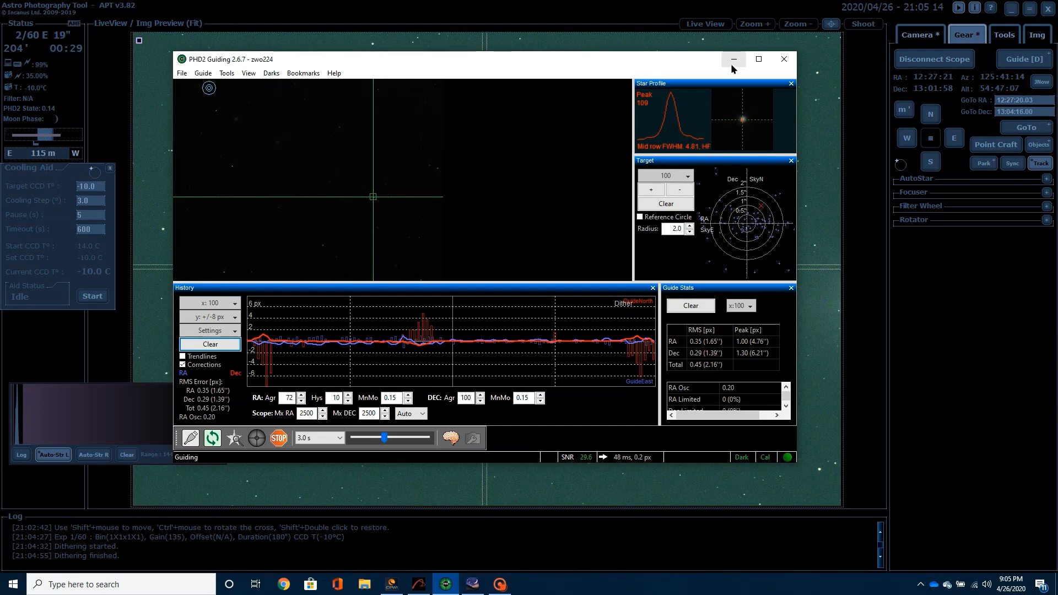
Step: Minimize PHD2 after reviewing its History graph and 0.45 px total RMS stats
left_click(784, 58)
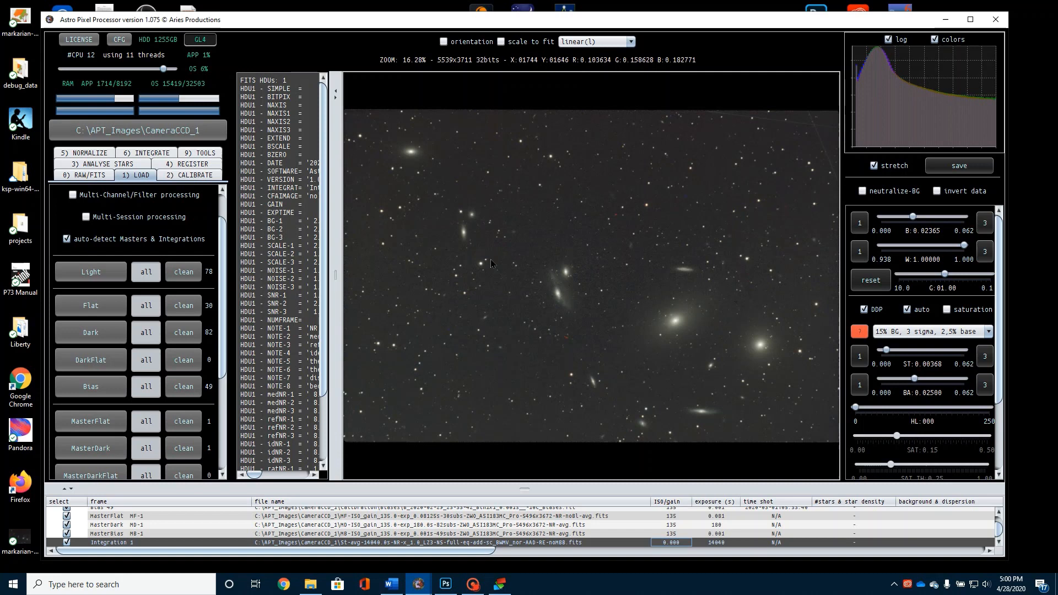
mouse_move(495, 256)
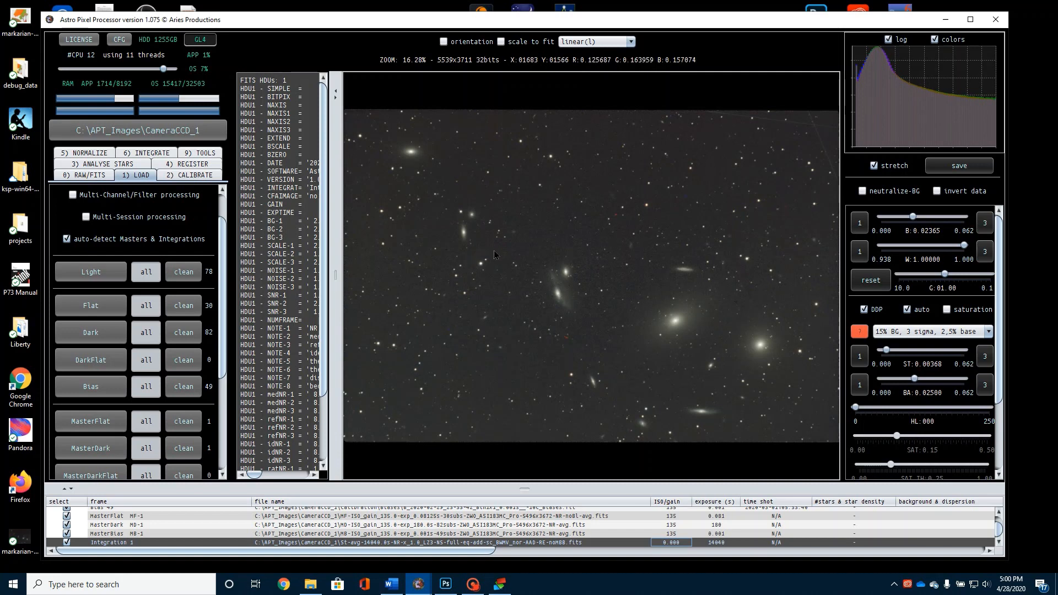
mouse_move(511, 266)
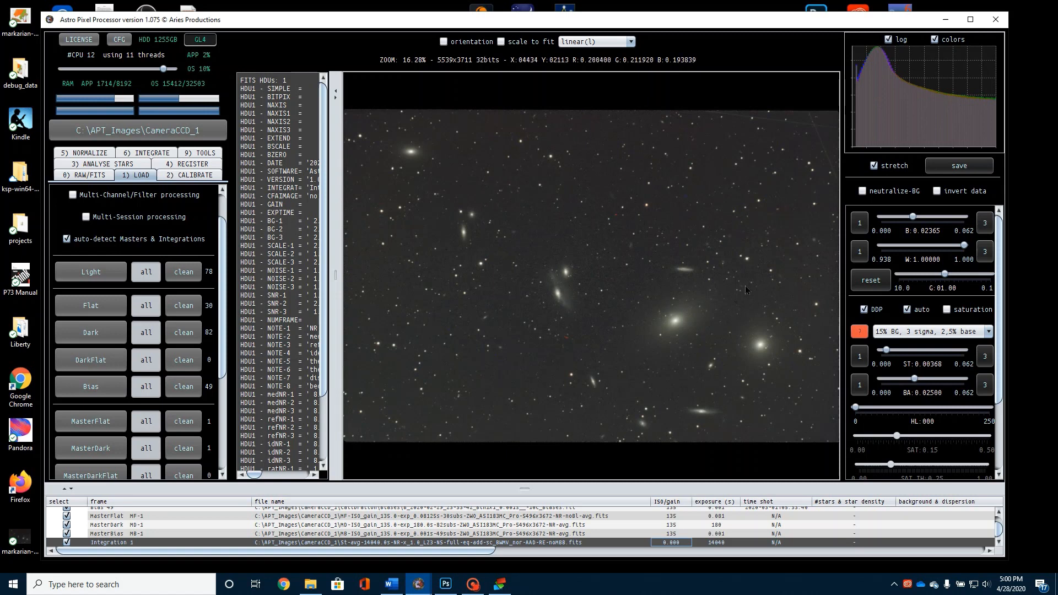
mouse_move(588, 210)
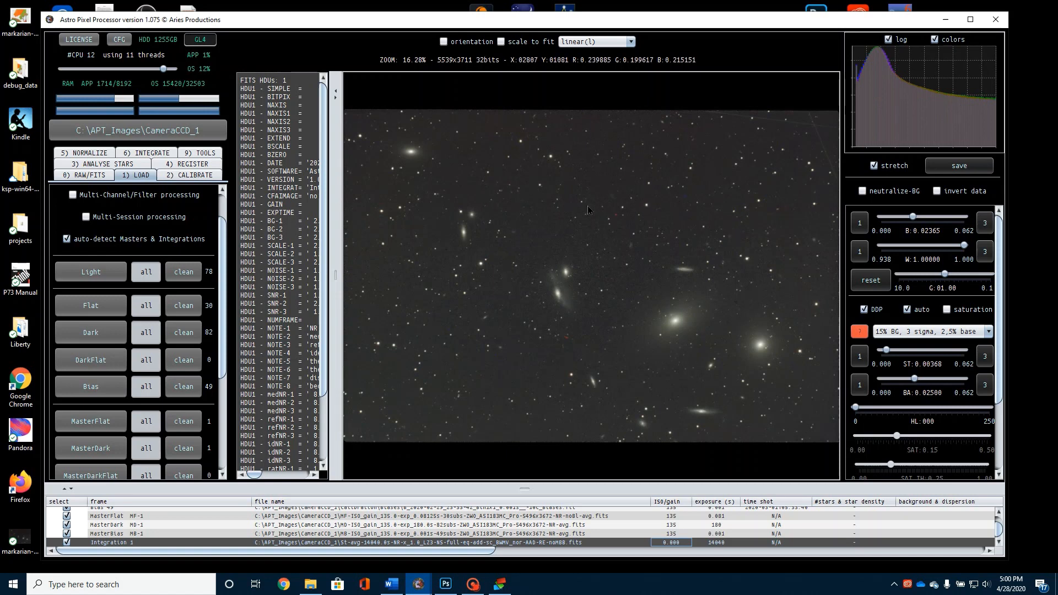
mouse_move(578, 244)
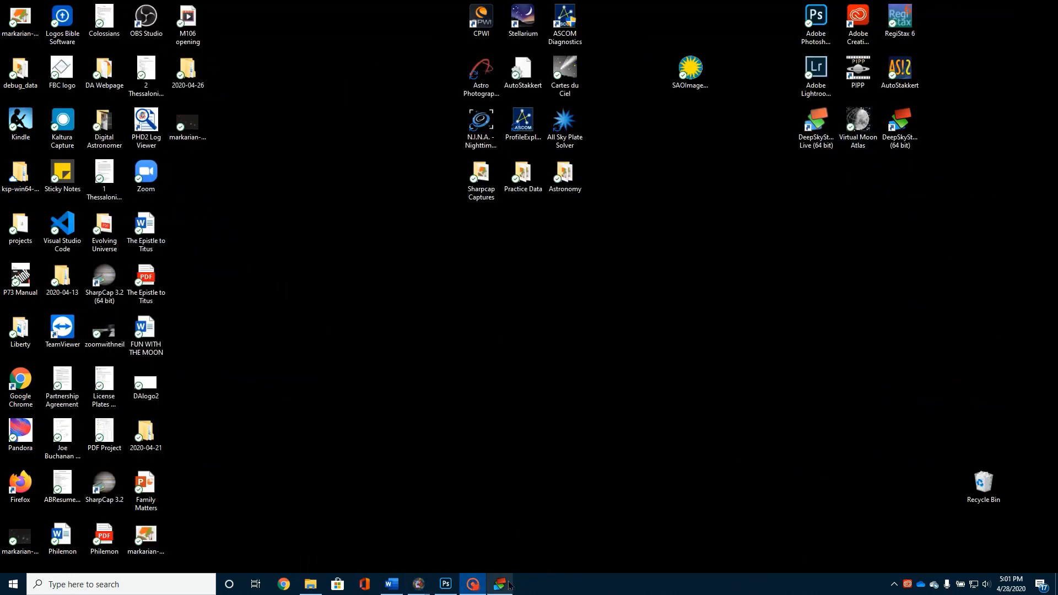
Step: Apply linked RGB/K level adjustments to the DeepSkyStacker stack, then revise and reapply them
left_click(499, 584)
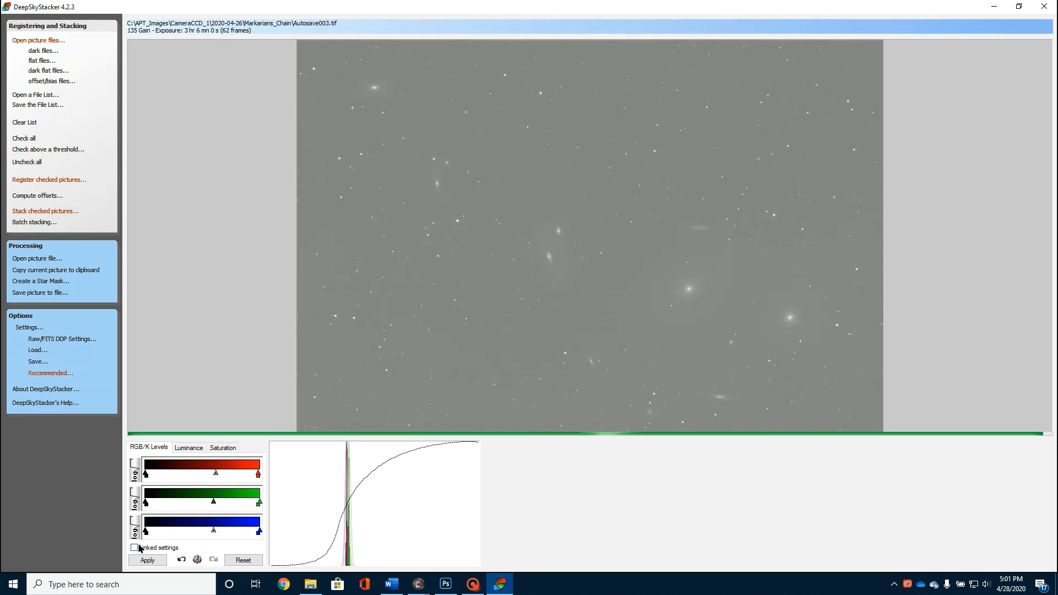
left_click(134, 548)
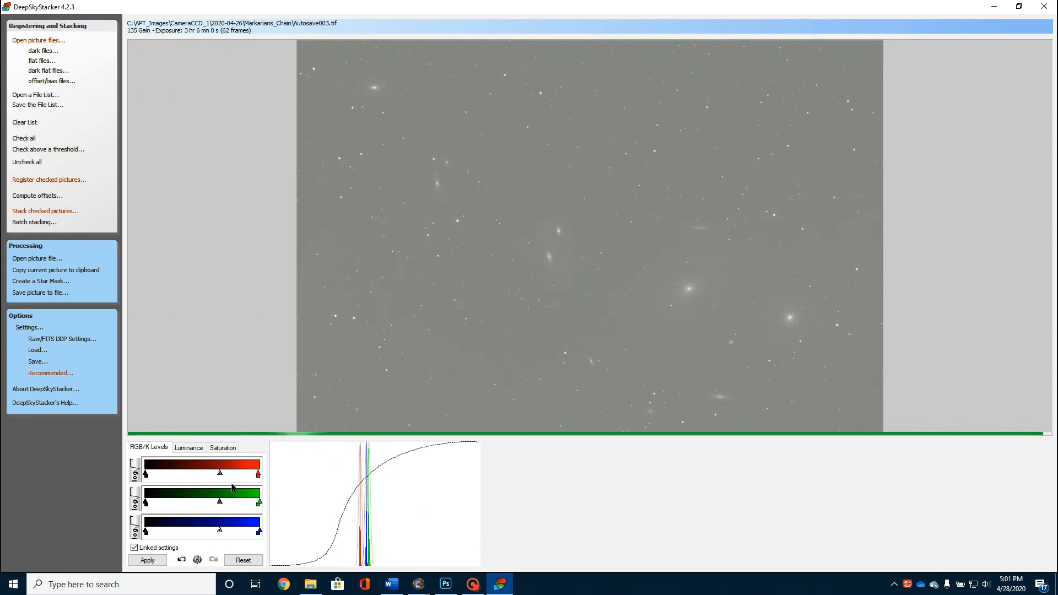
left_click(147, 560)
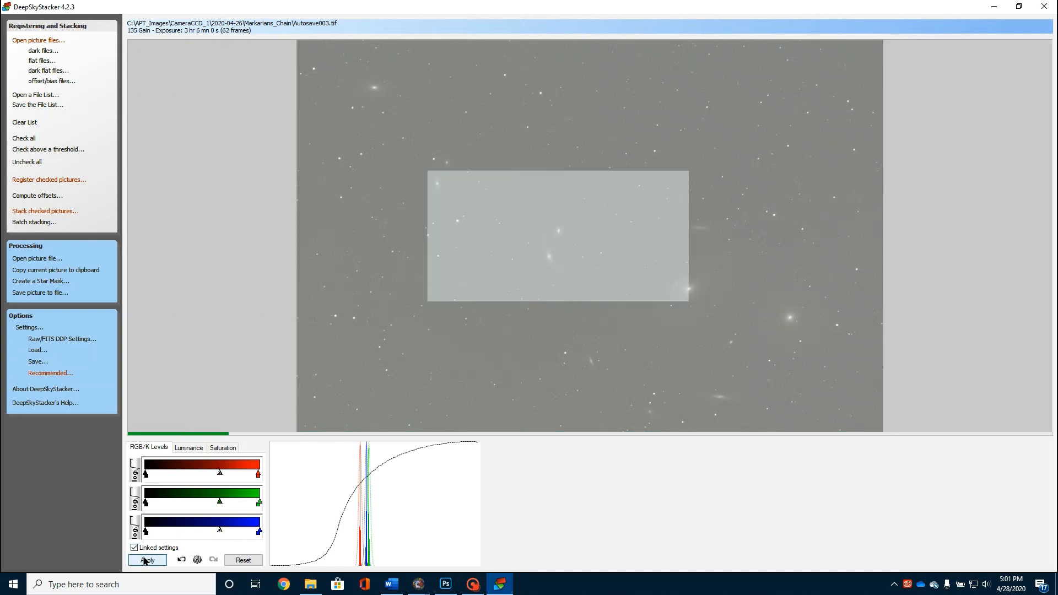
left_click(146, 560)
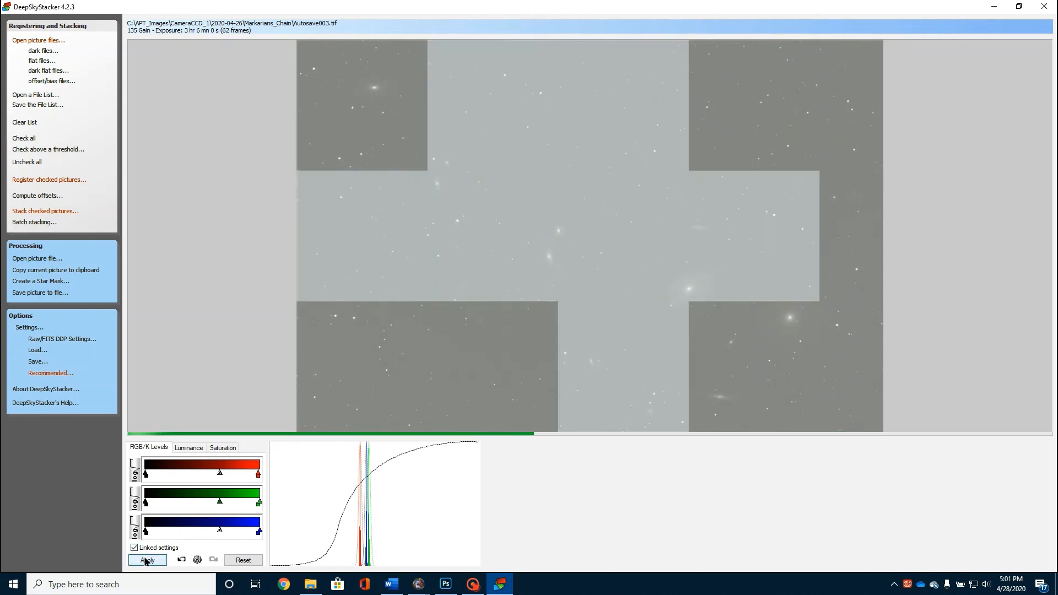
left_click(147, 560)
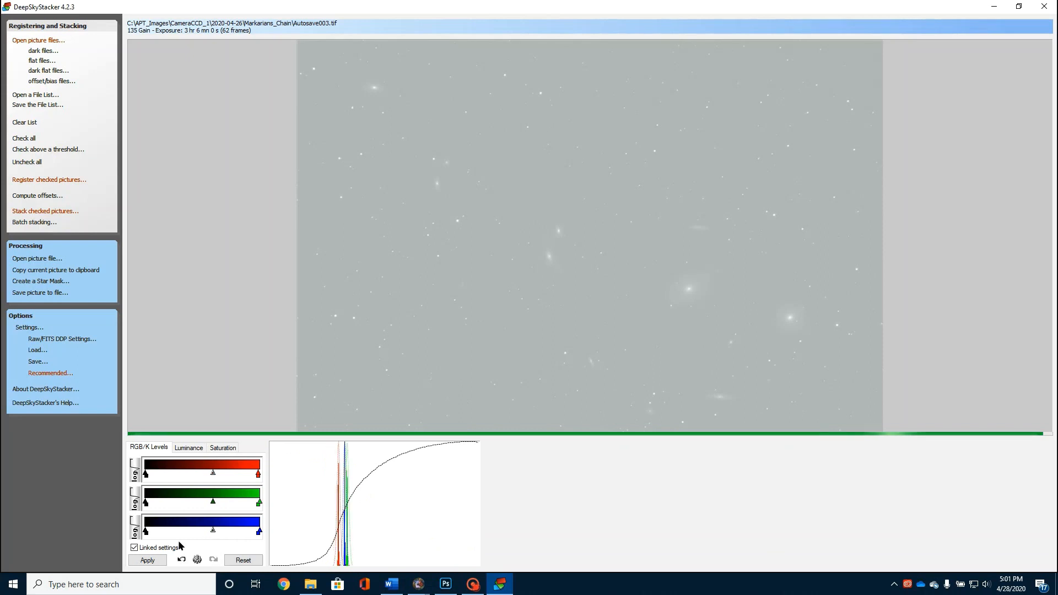
left_click(147, 559)
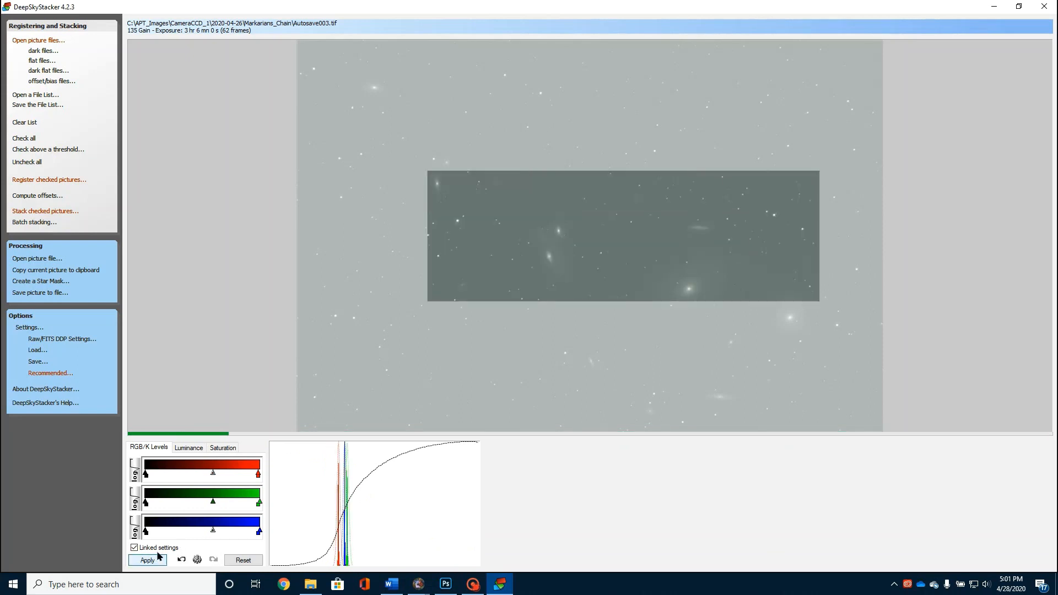
left_click(147, 560)
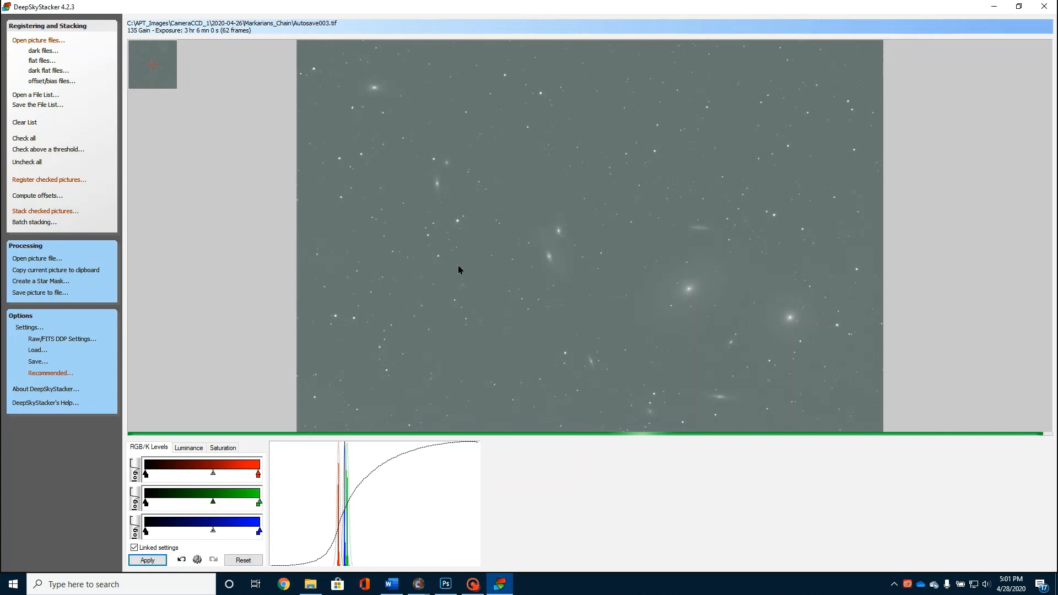
mouse_move(752, 170)
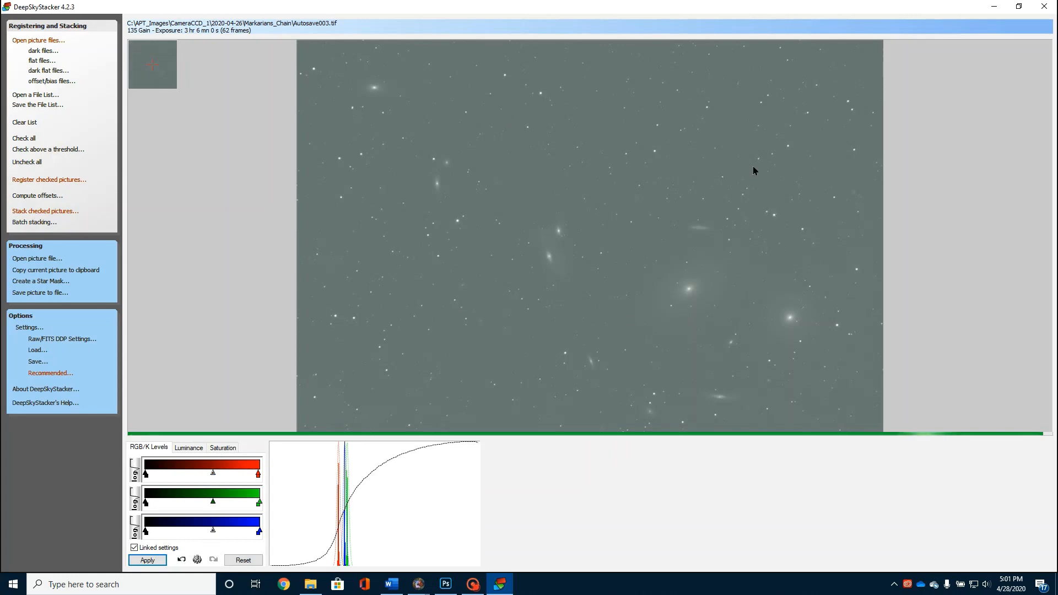
mouse_move(777, 60)
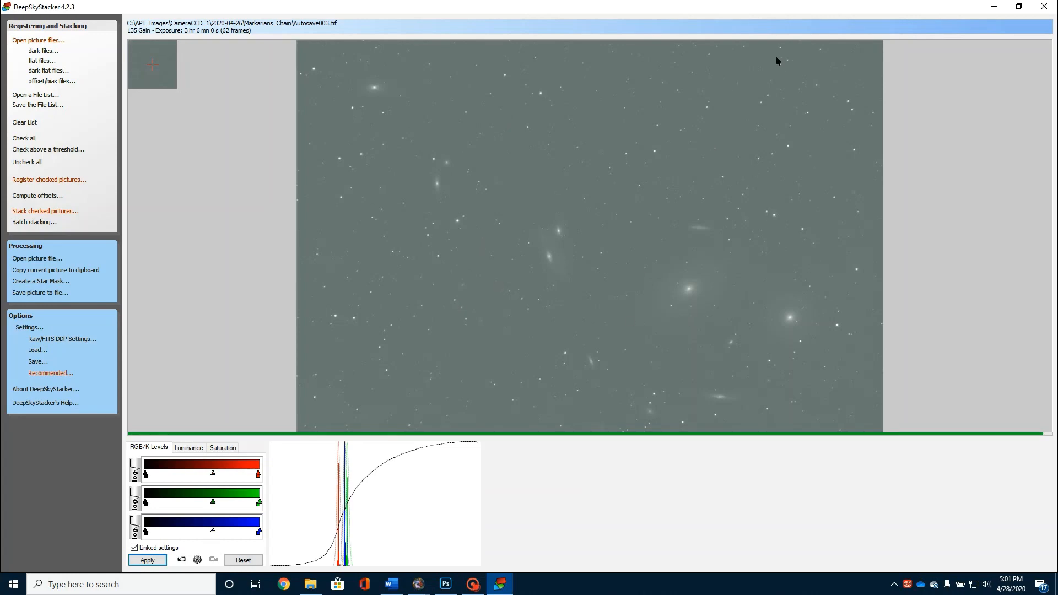
mouse_move(817, 88)
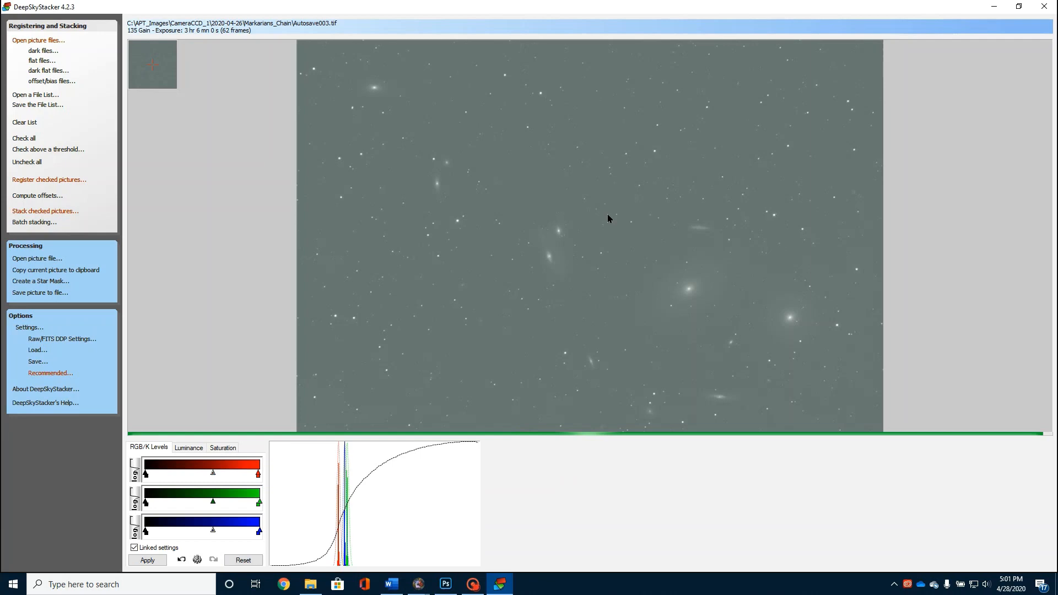
mouse_move(516, 153)
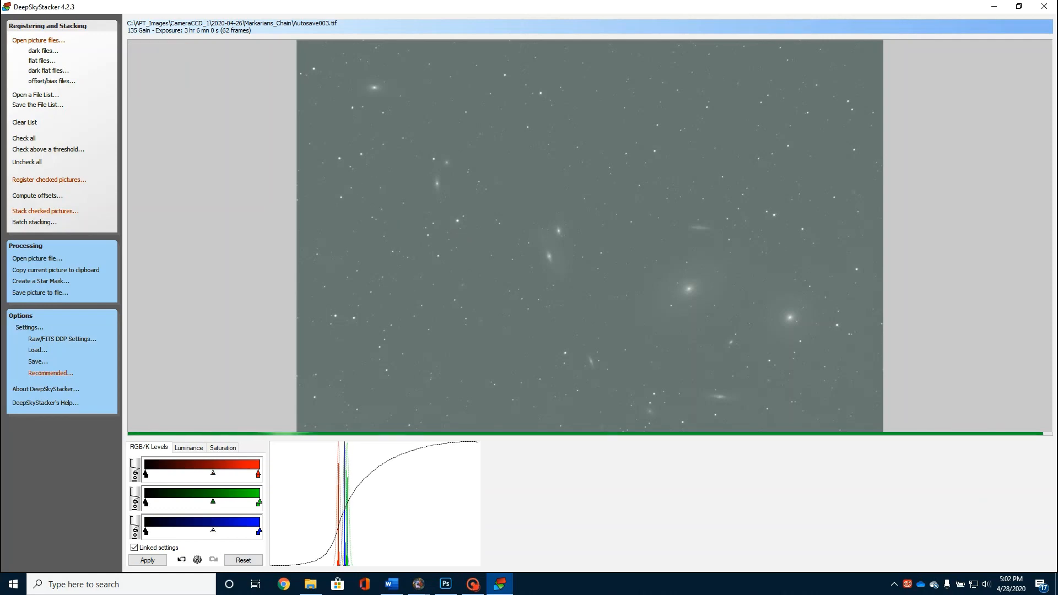
Step: Switch to Photoshop with the stretched Markarian stack open
left_click(445, 584)
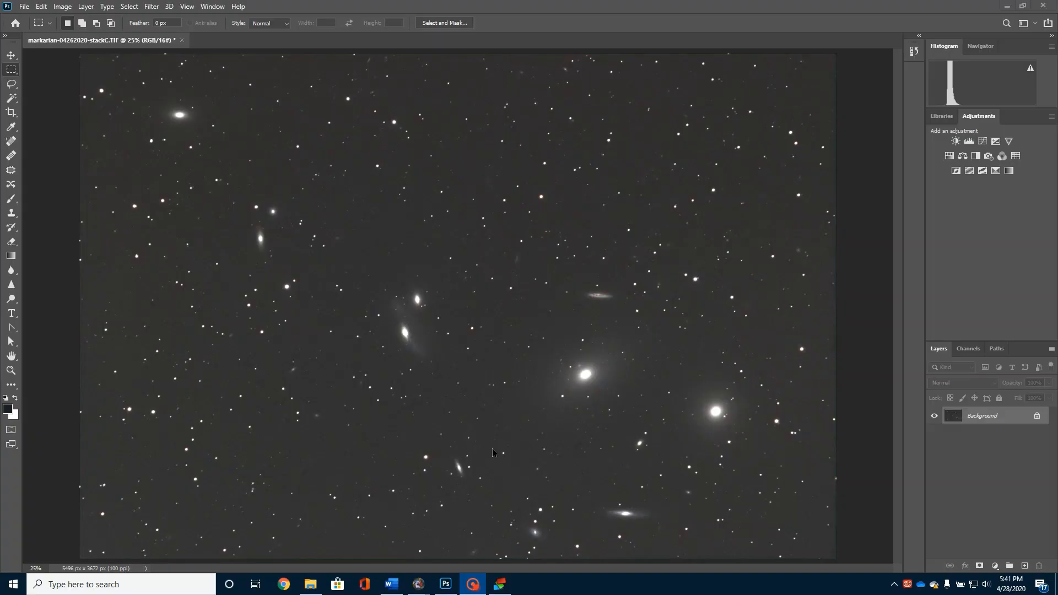
mouse_move(432, 359)
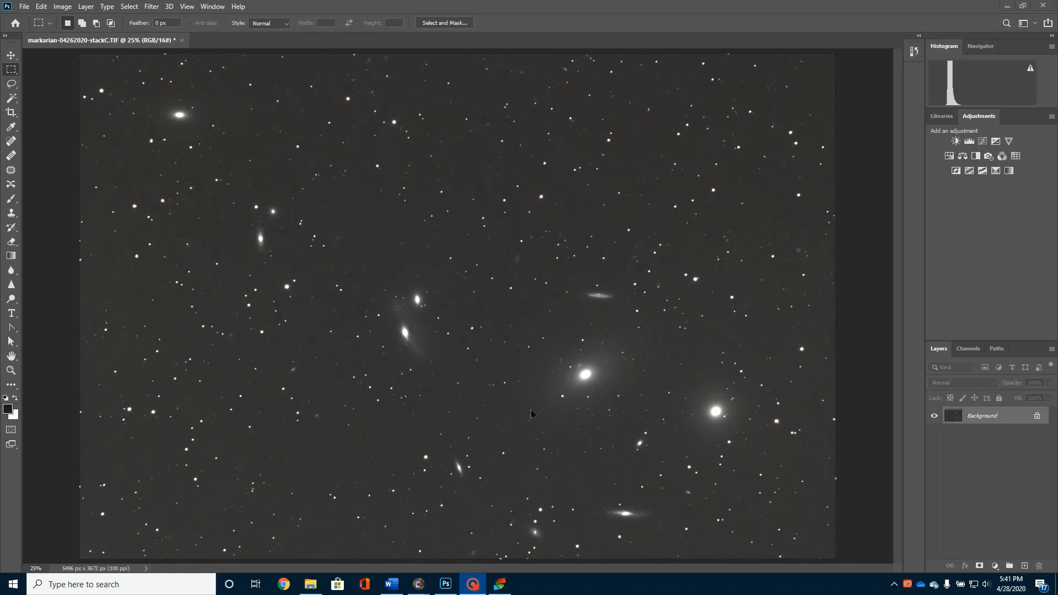
mouse_move(532, 437)
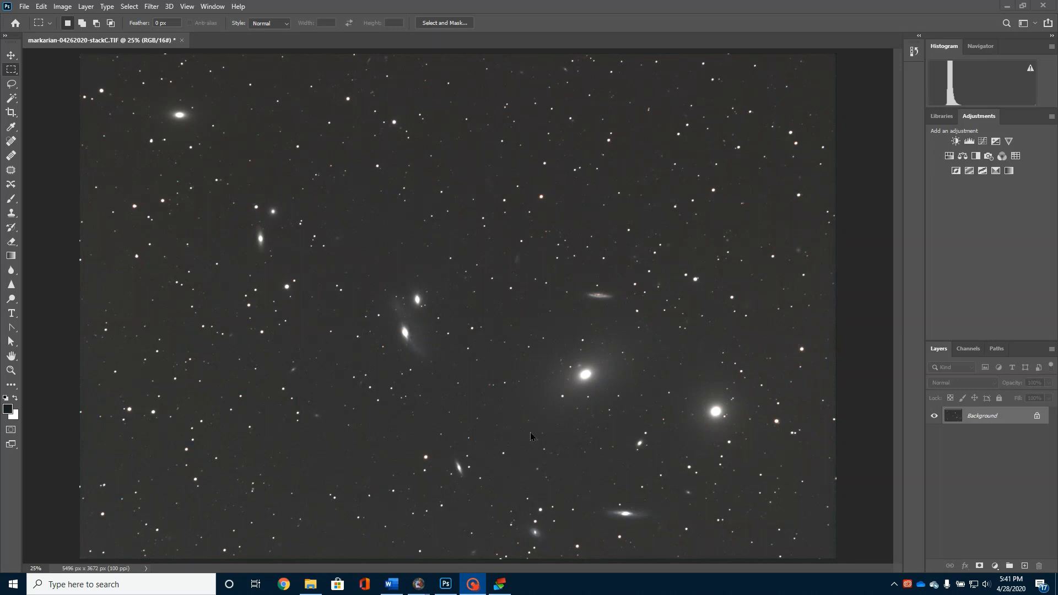
mouse_move(262, 142)
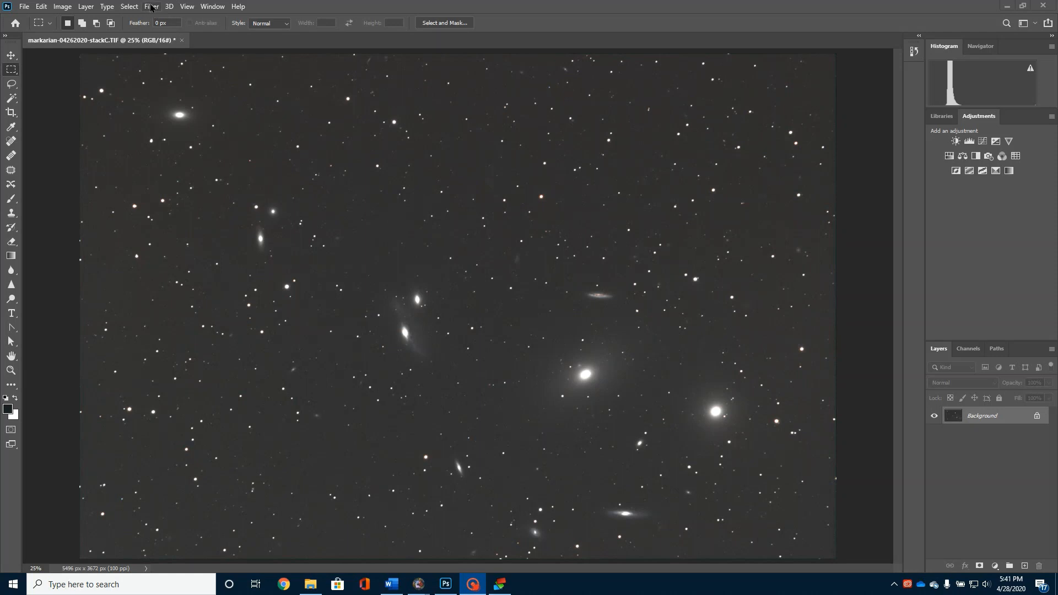
Step: Run the DeepSkyColors HLVG green-noise filter at Medium strength
left_click(150, 6)
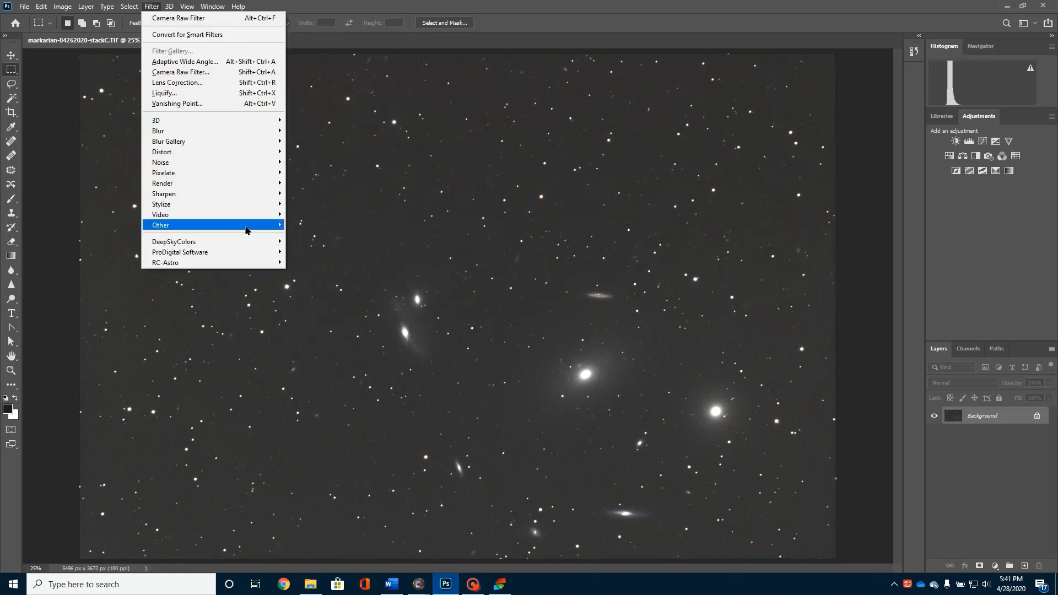
mouse_move(174, 241)
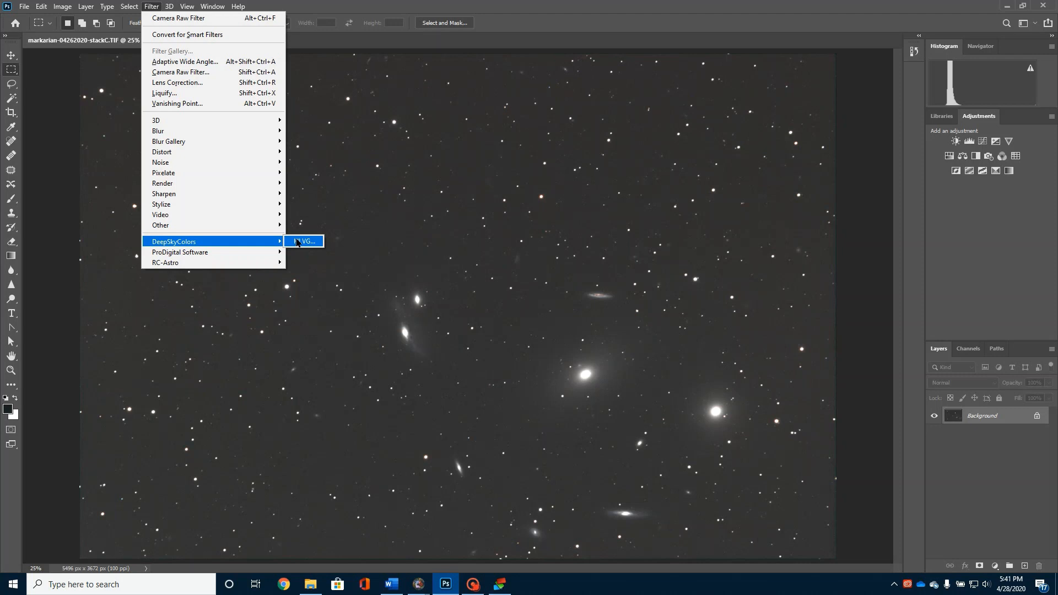
left_click(303, 241)
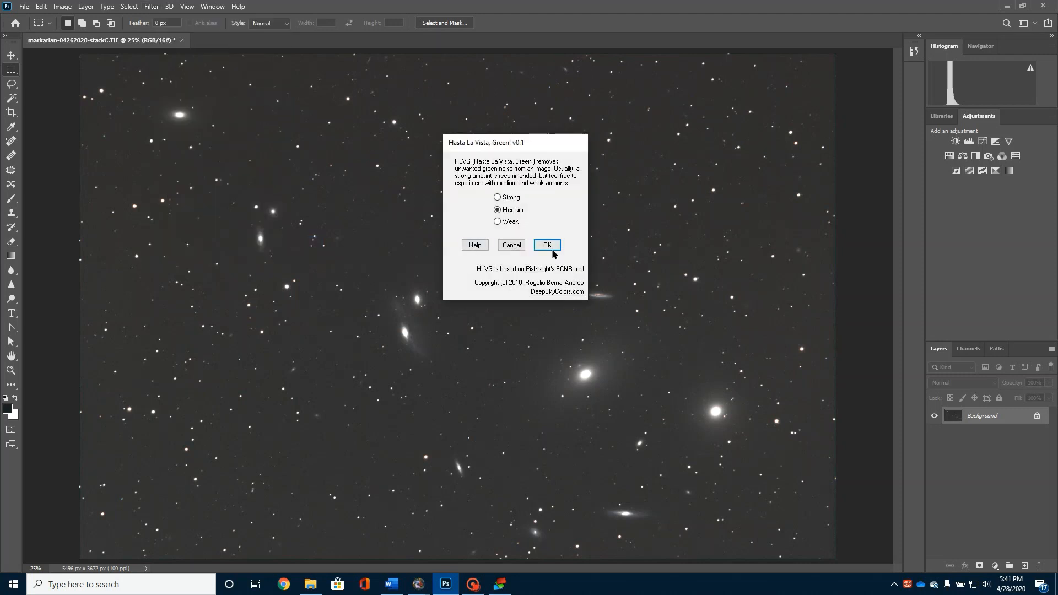
left_click(547, 244)
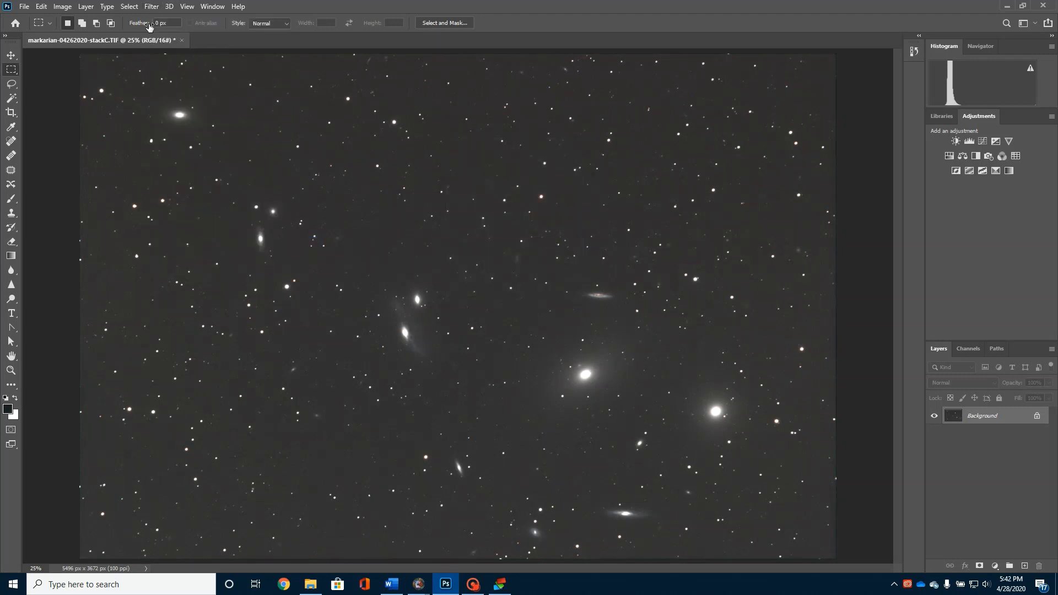
Step: Apply AstroFlat Pro with Initial Settings to flatten and darken the sky
left_click(151, 6)
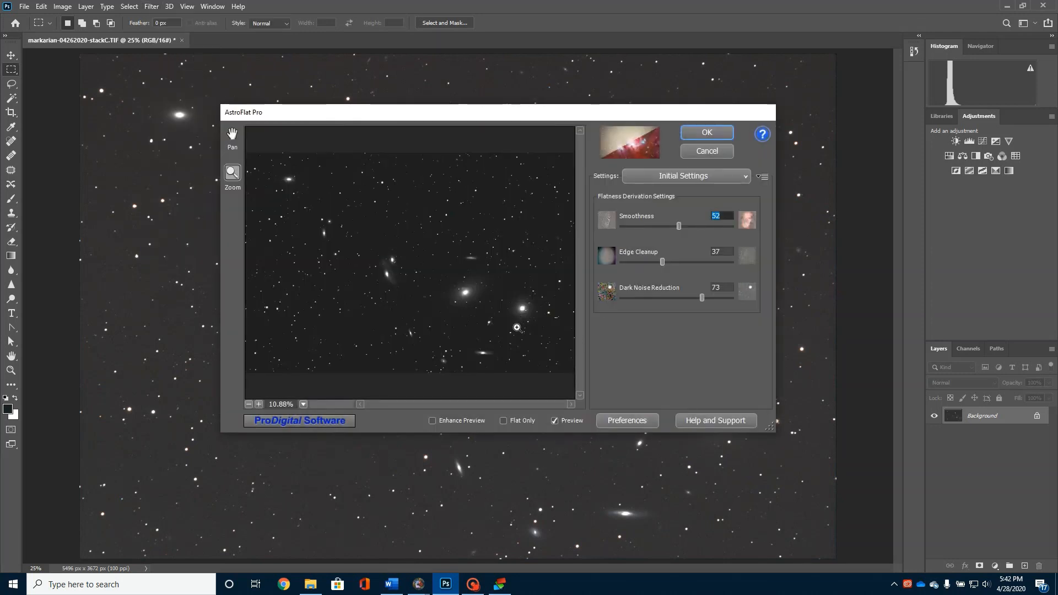
mouse_move(694, 133)
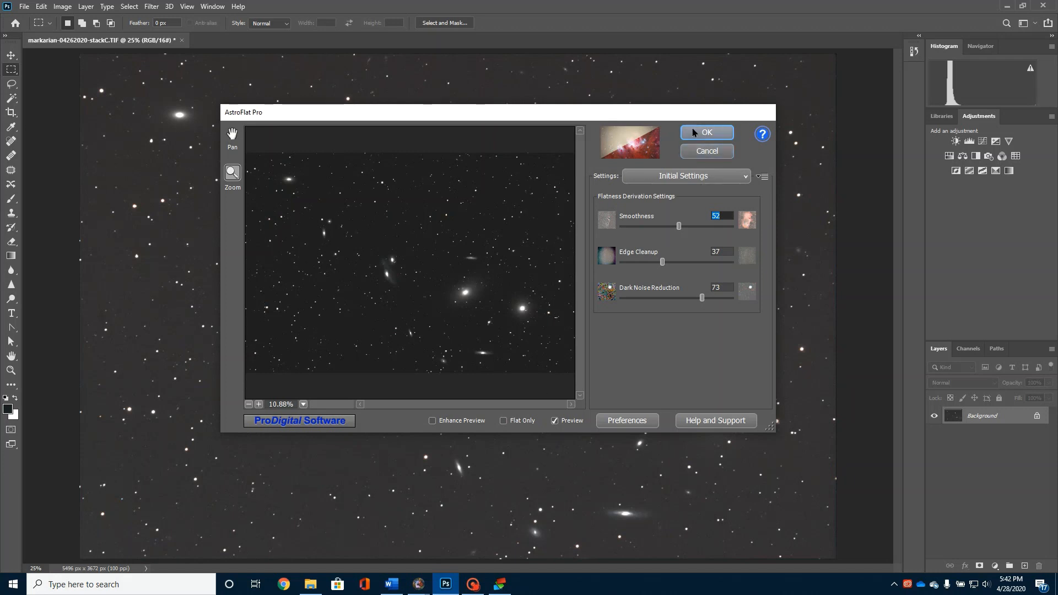
left_click(706, 132)
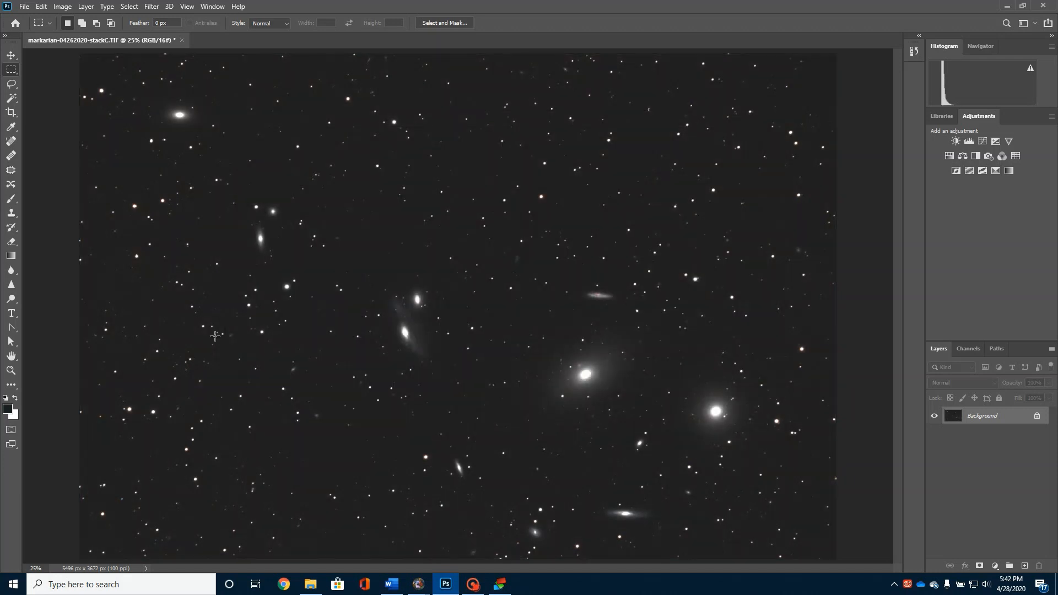
mouse_move(426, 313)
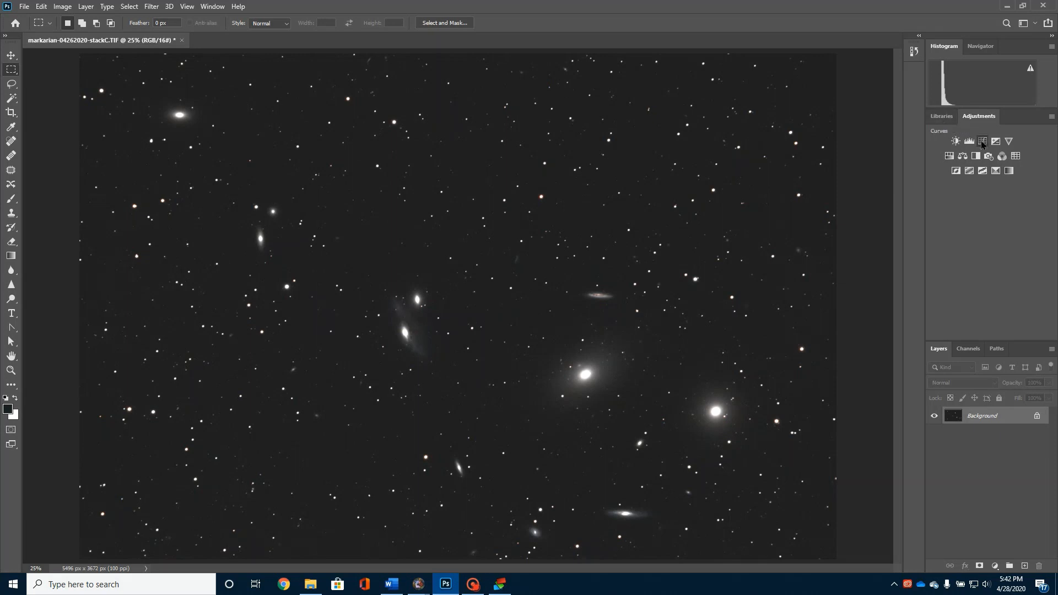
Step: Add a Curves layer lifting the lower curve to brighten faint detail, plus a second Curves layer
left_click(981, 141)
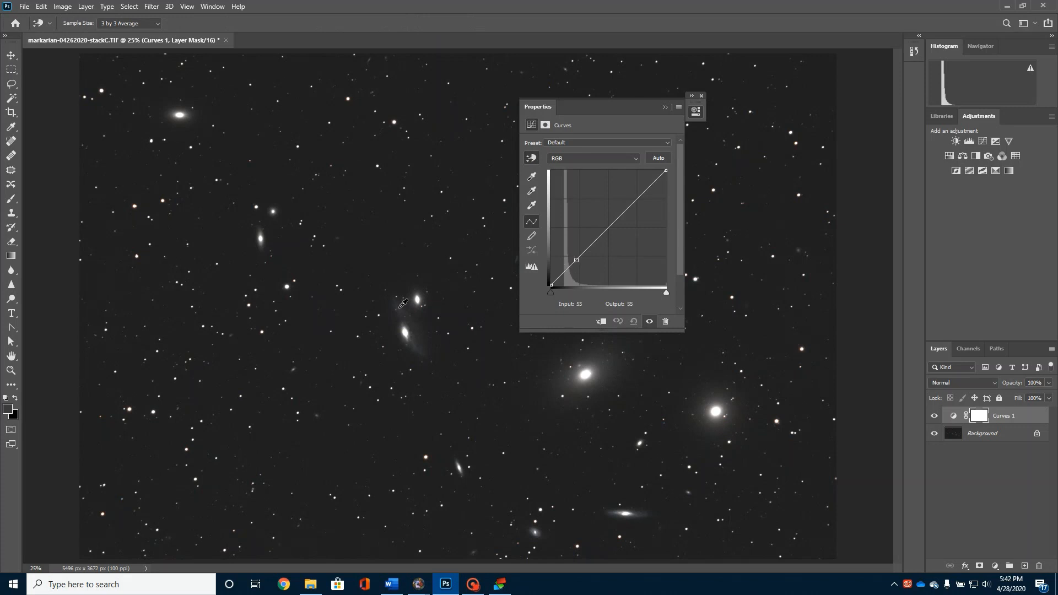
left_click_drag(575, 259, 555, 182)
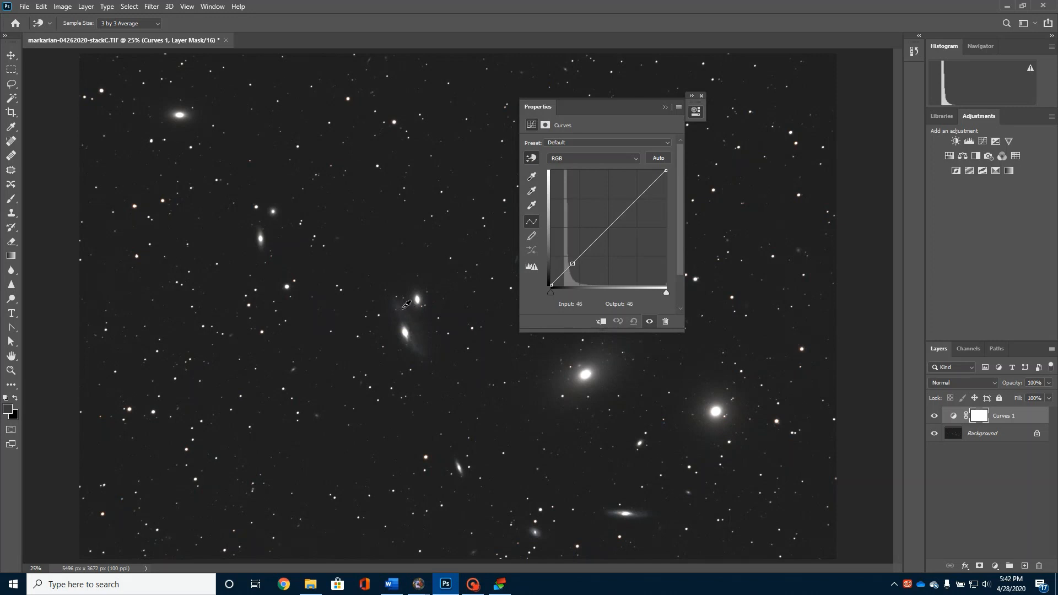
left_click_drag(572, 264, 570, 262)
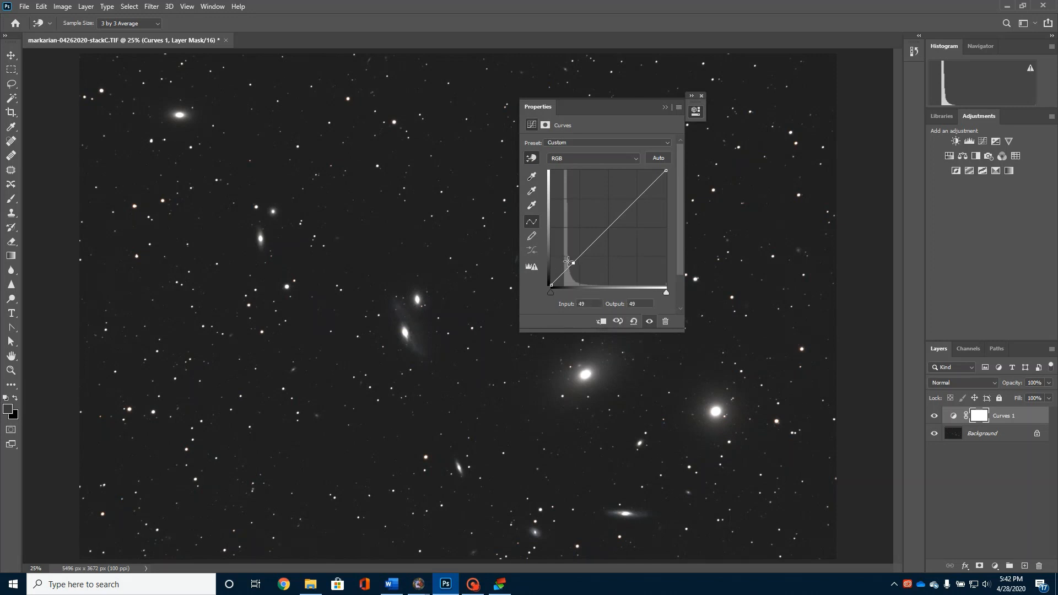
left_click_drag(570, 261, 573, 258)
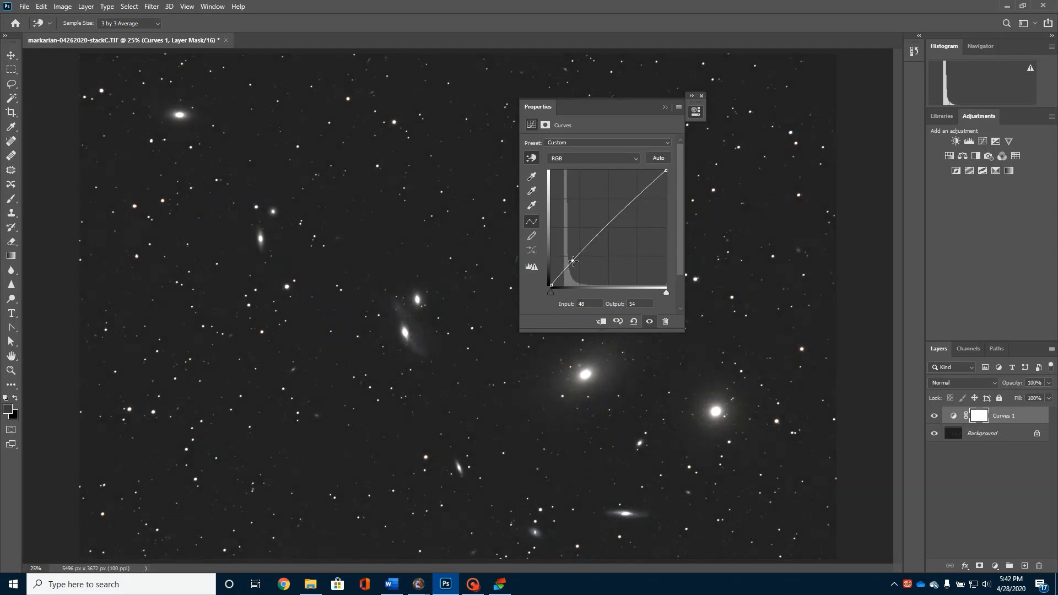
left_click_drag(573, 261, 571, 258)
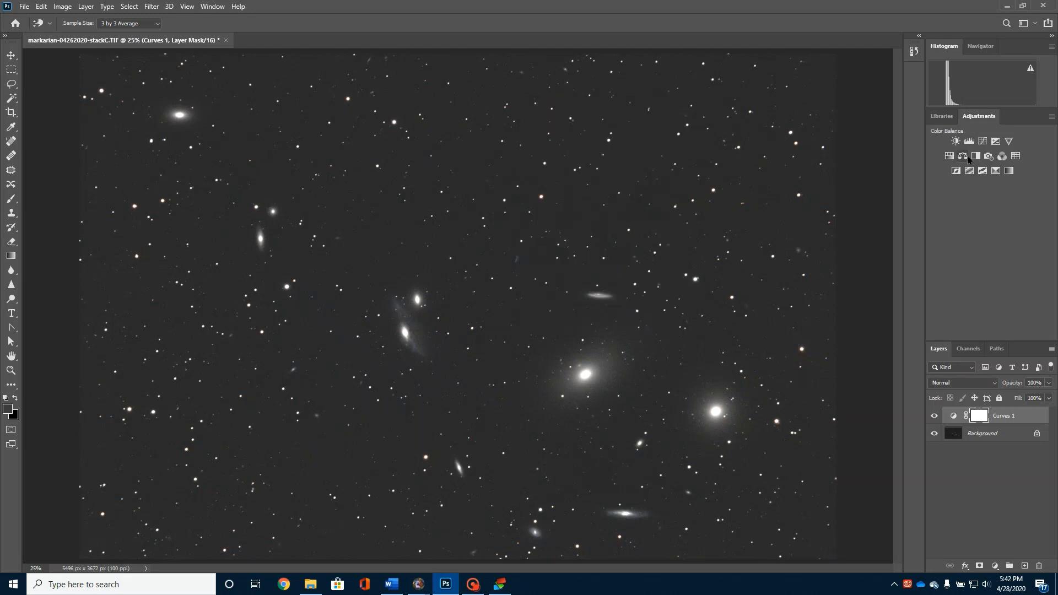
left_click(968, 141)
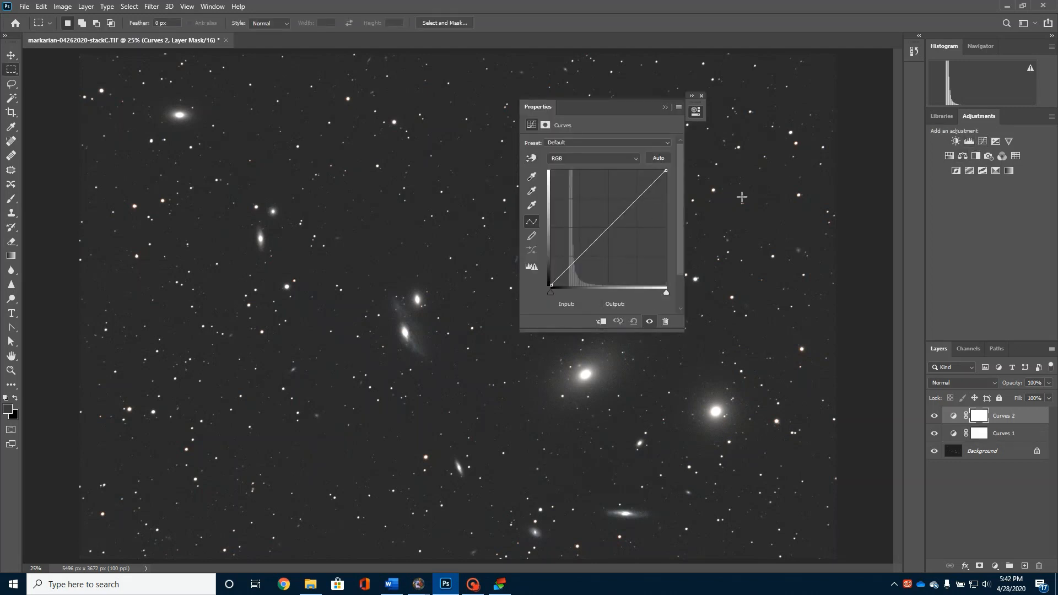
left_click(703, 96)
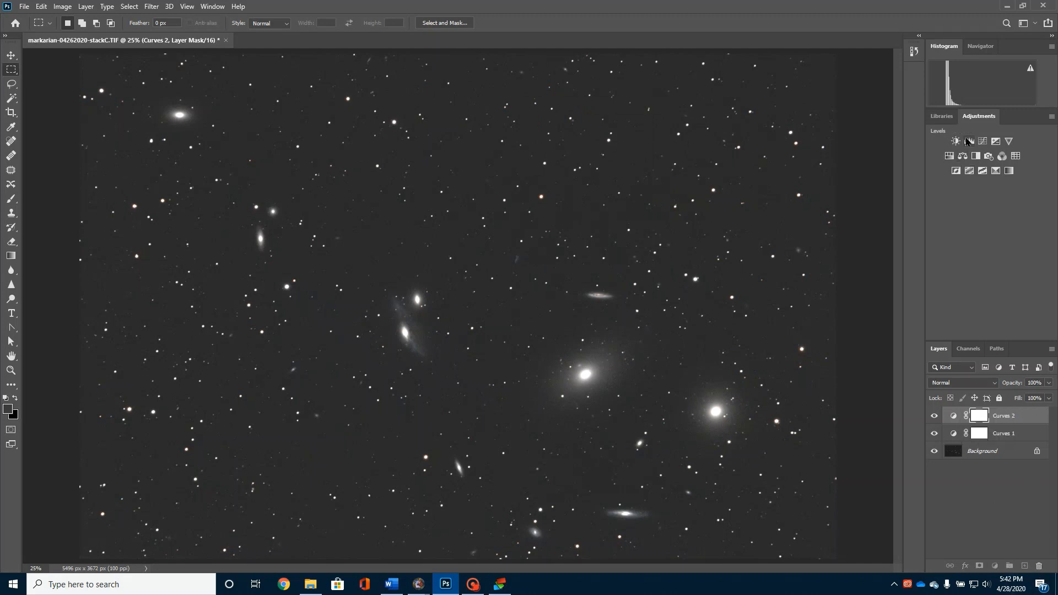
Step: Add a Levels layer with the black input point raised to about 15
left_click(968, 141)
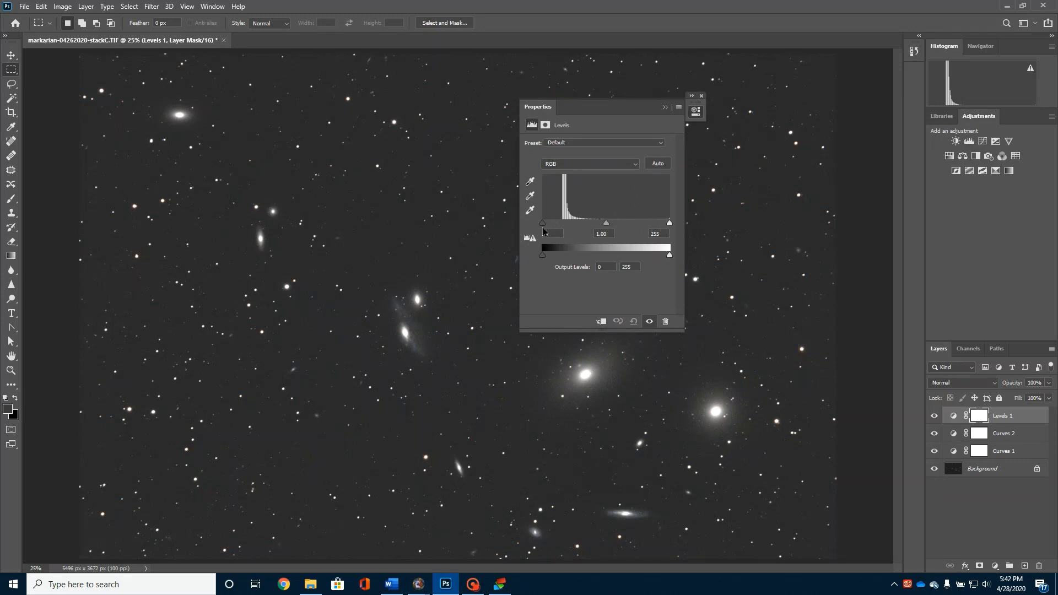
left_click_drag(542, 222, 547, 223)
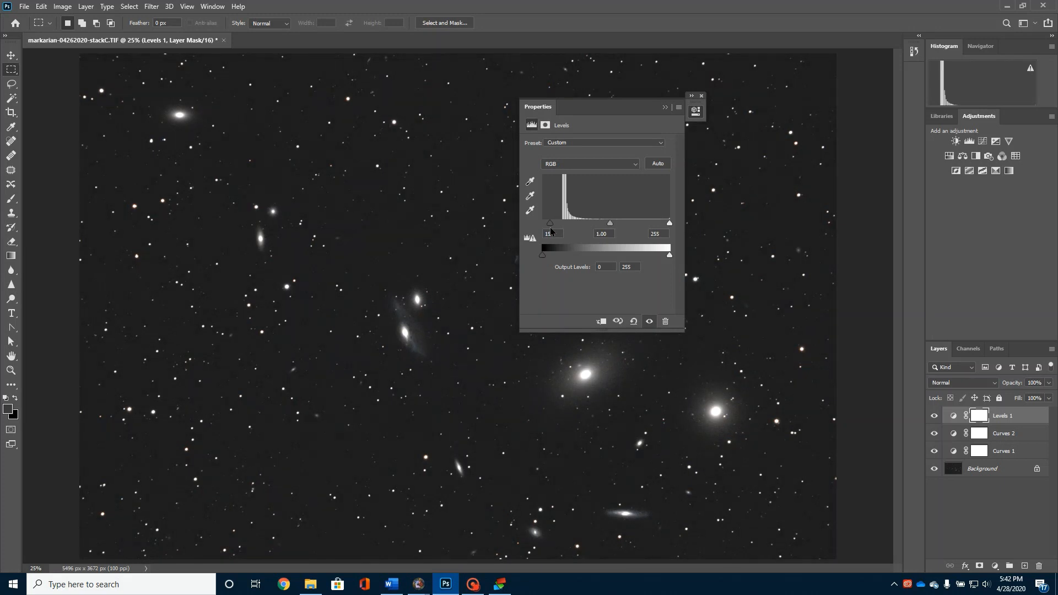
left_click(702, 96)
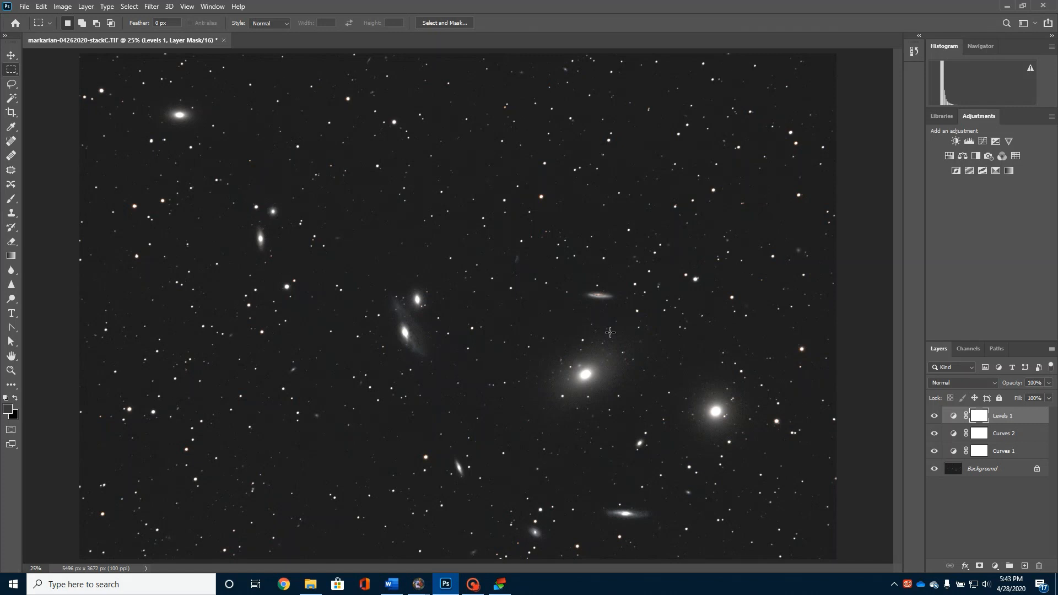
mouse_move(409, 425)
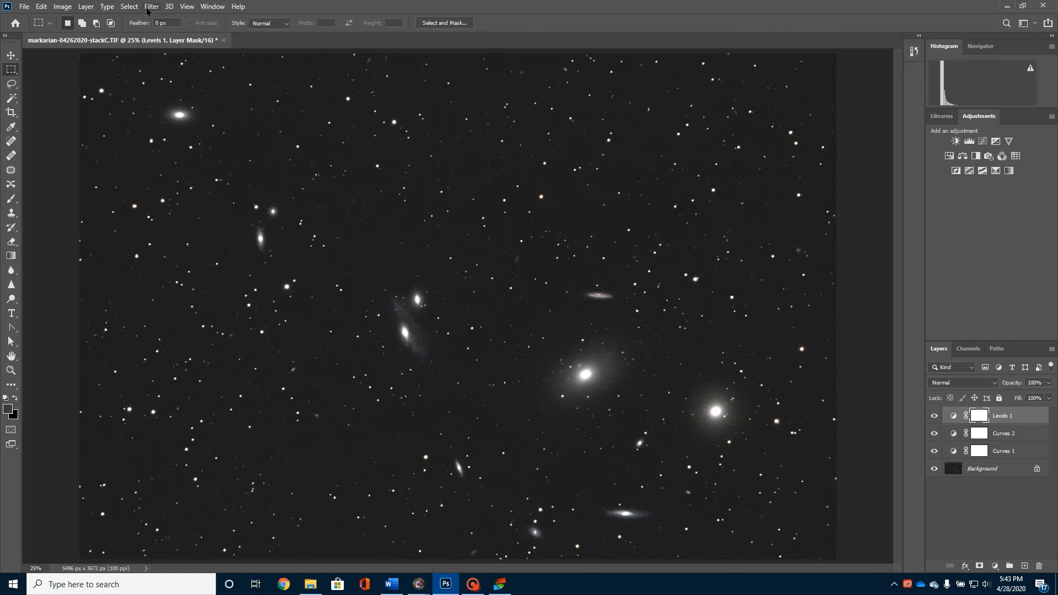
Step: Flatten the Curves and Levels adjustments into the galaxy image's single background layer
left_click(151, 7)
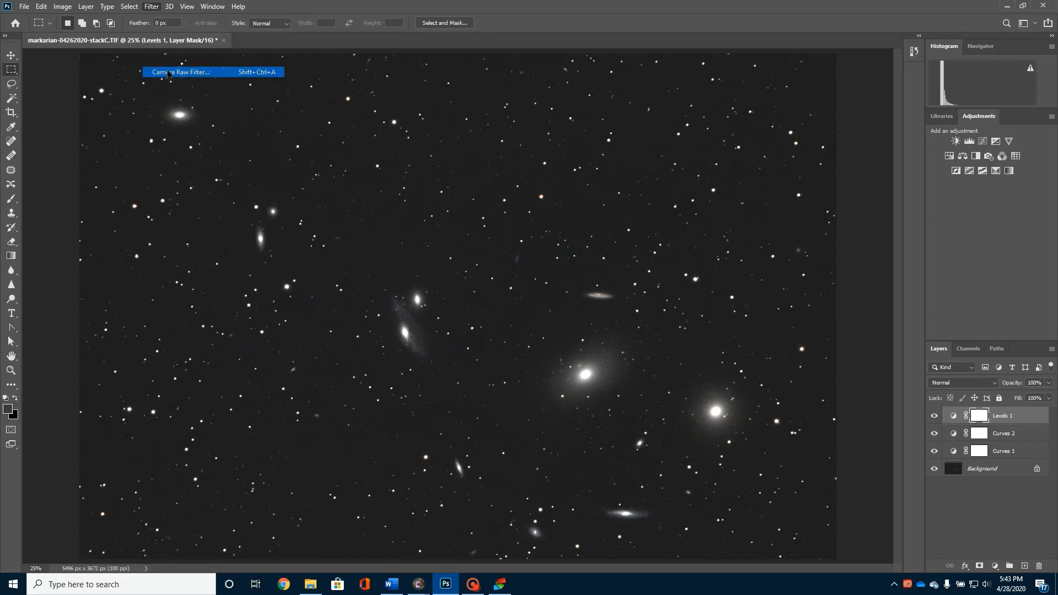
left_click(182, 72)
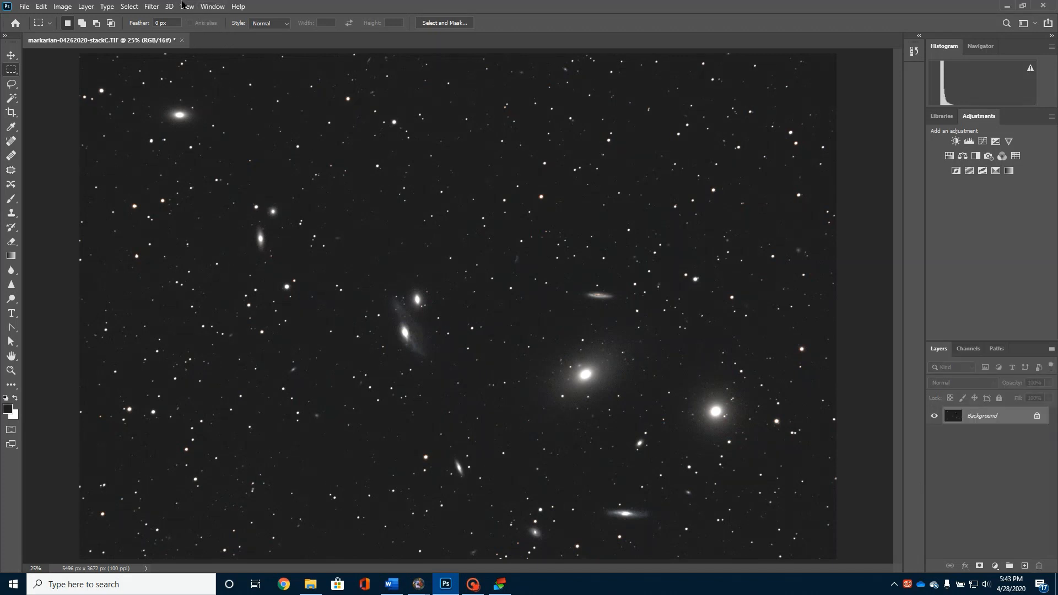
left_click(149, 6)
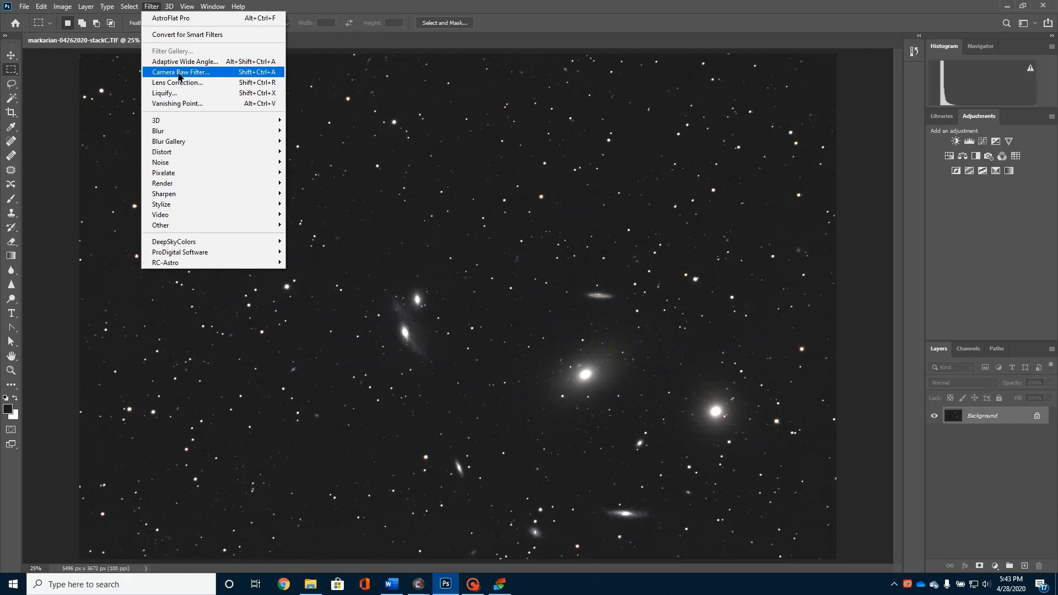
Step: In Camera Raw, boost saturation and vibrance, slightly lower blacks, and set Dehaze to +15
left_click(180, 72)
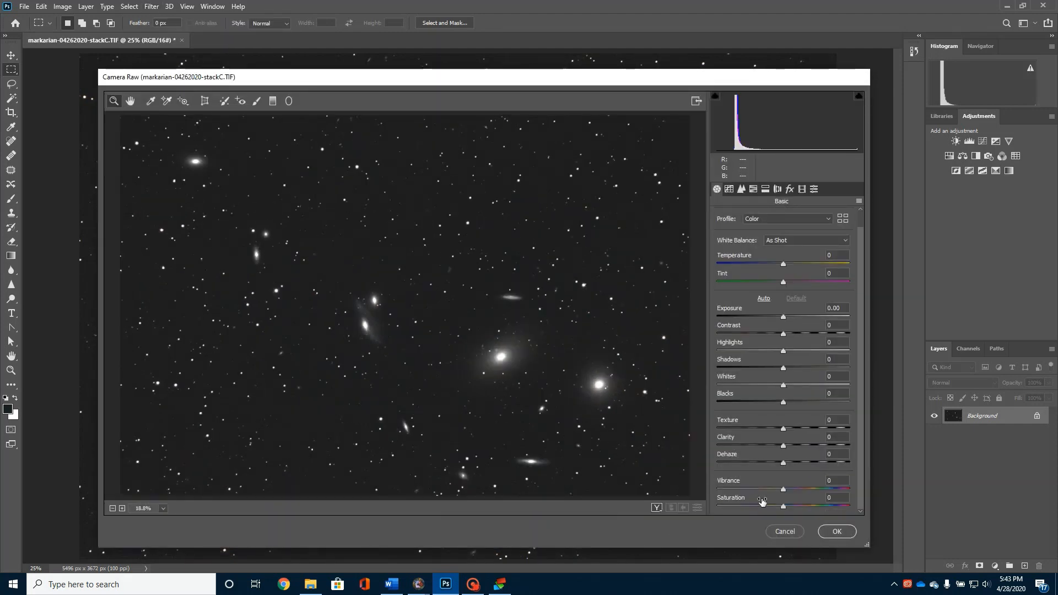
left_click_drag(782, 506, 800, 507)
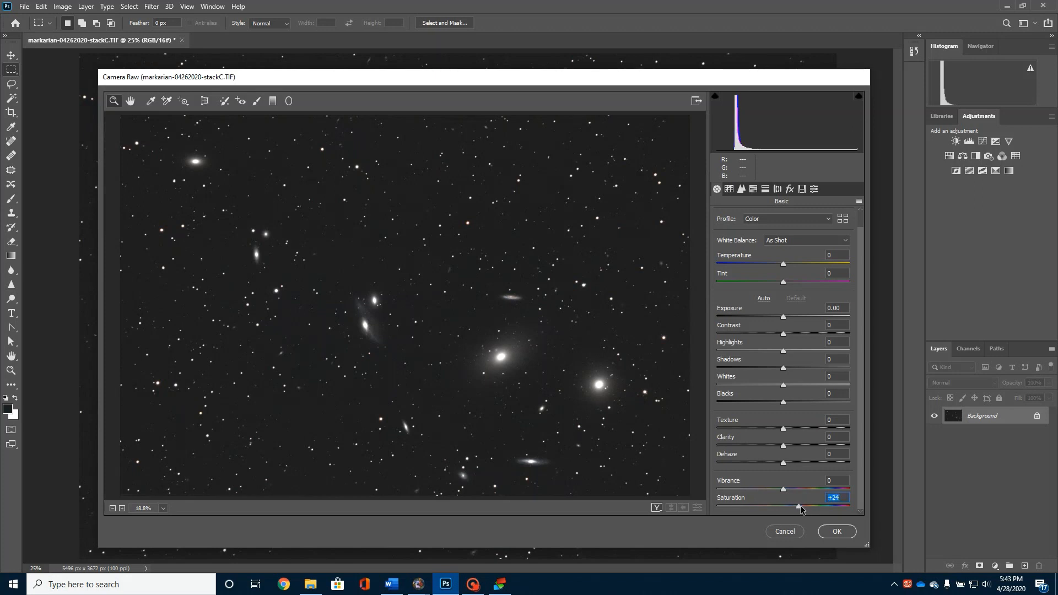
left_click_drag(799, 505, 830, 506)
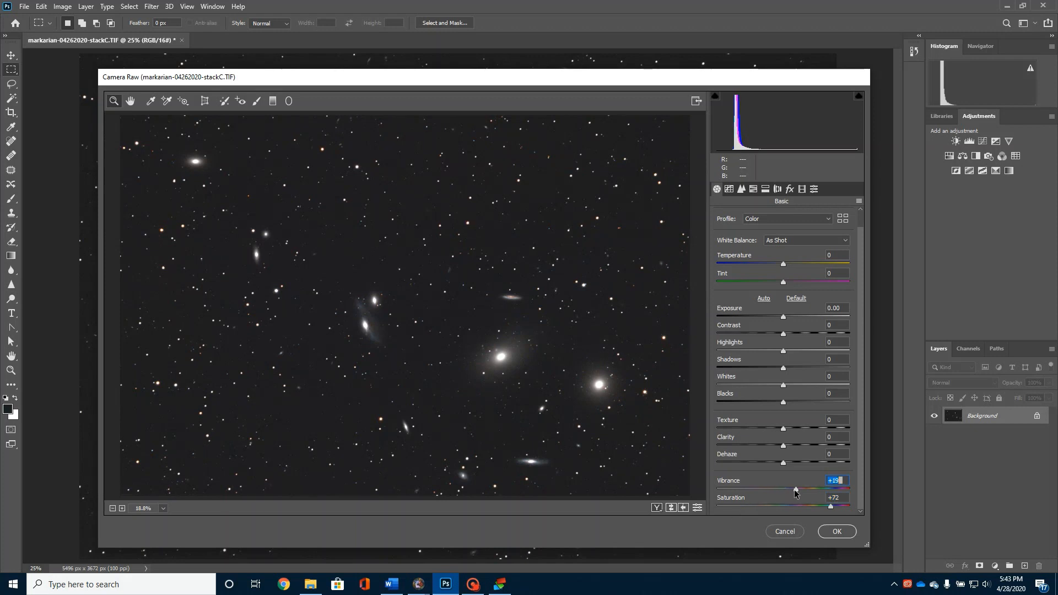
left_click_drag(794, 488, 802, 487)
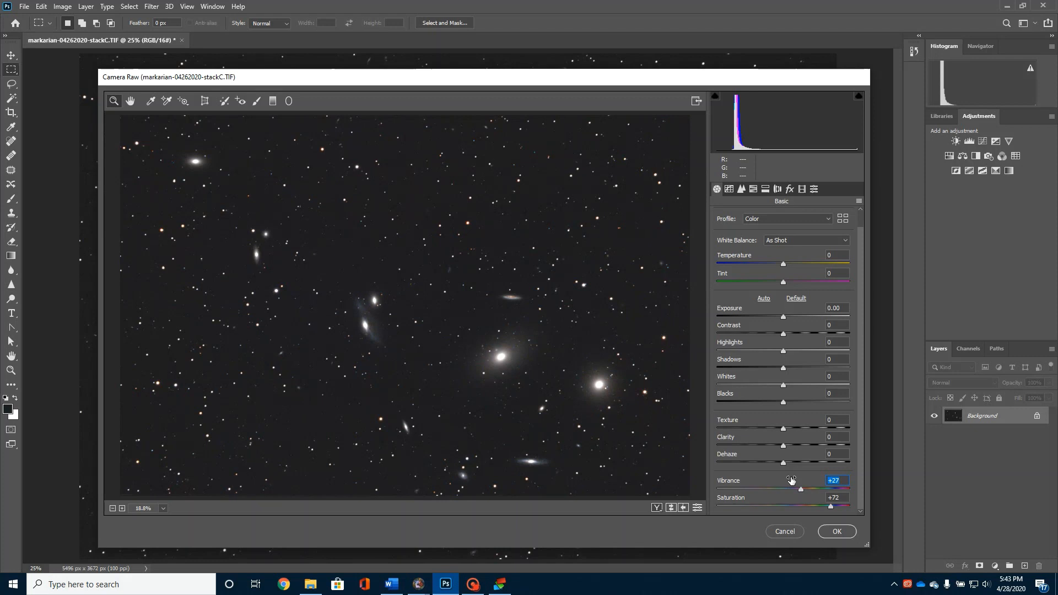
mouse_move(785, 388)
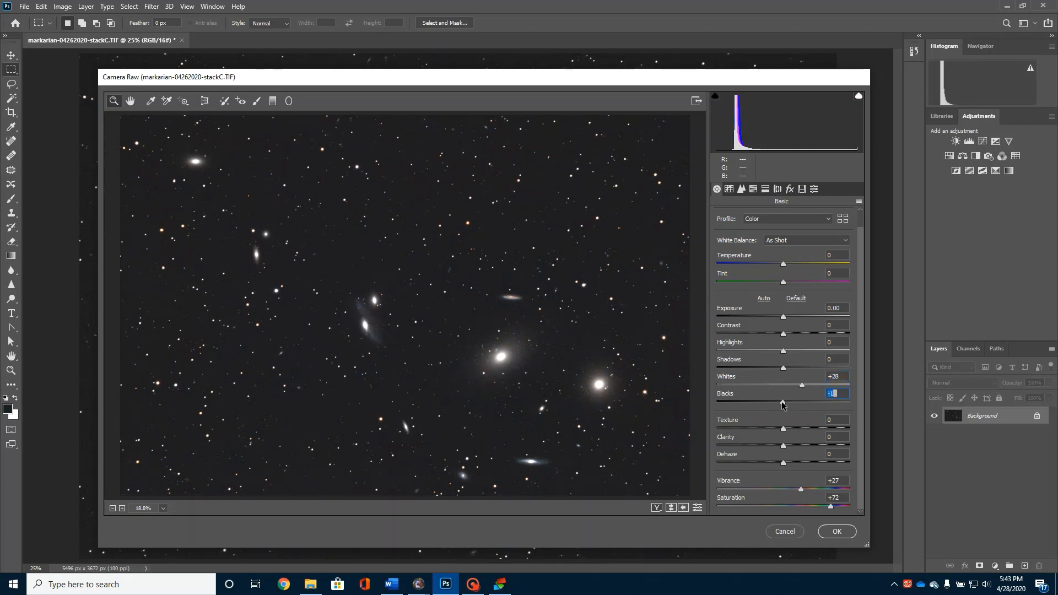
left_click_drag(801, 402, 780, 402)
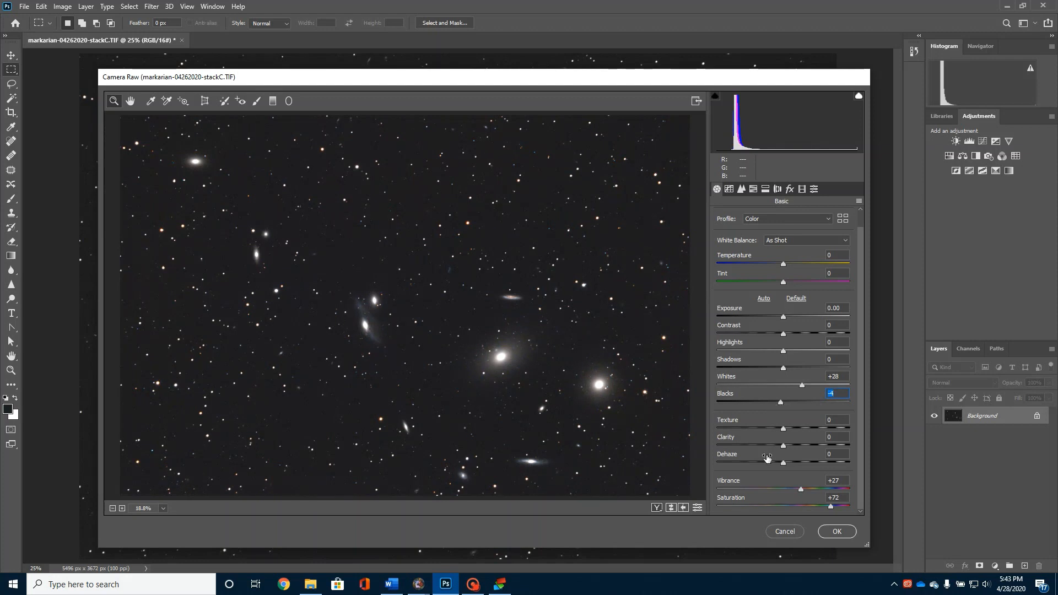
mouse_move(637, 364)
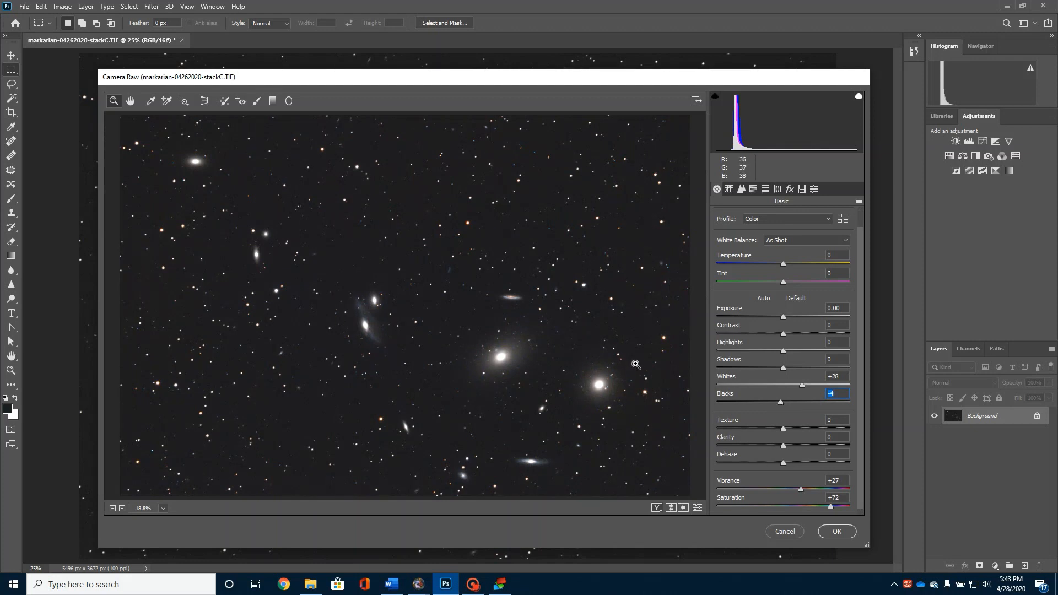
mouse_move(335, 369)
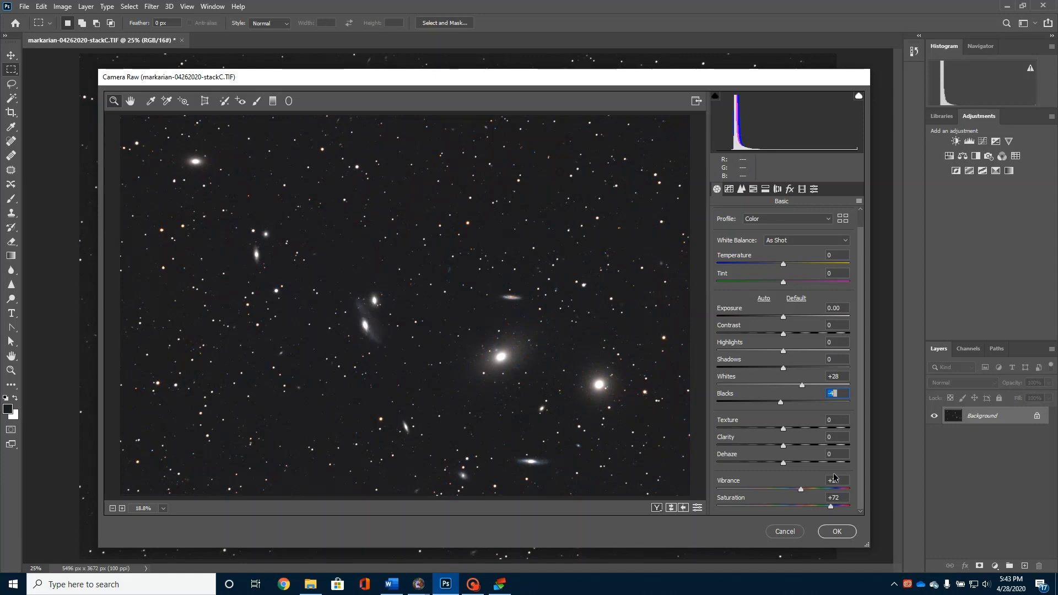
left_click_drag(801, 488, 800, 488)
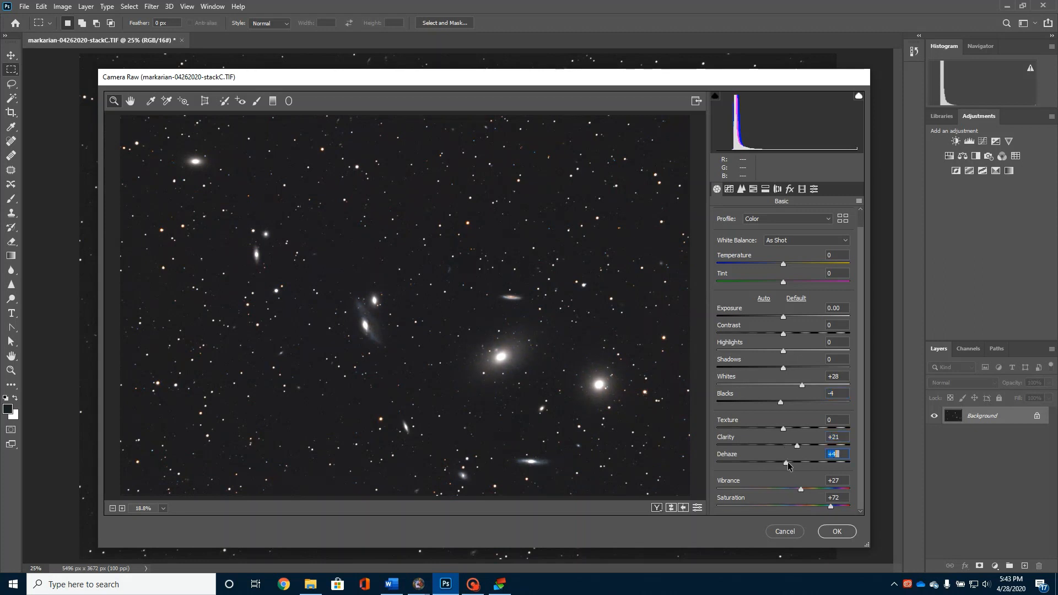
left_click_drag(782, 462, 792, 462)
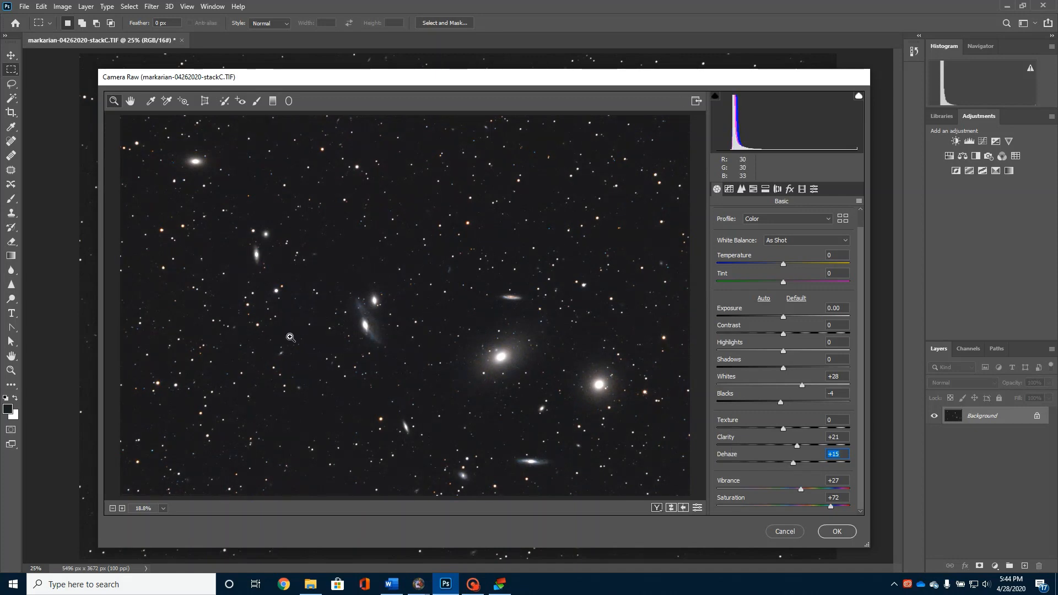
mouse_move(359, 322)
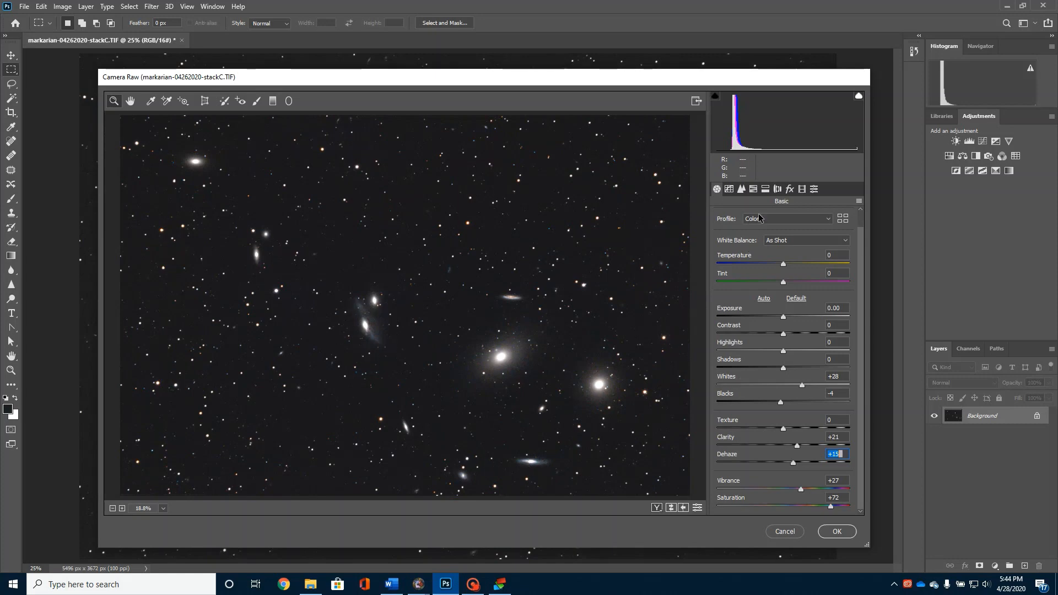
Step: Apply Camera Raw Detail: Luminance 30, Luminance Contrast 39, Color 24, Color Detail 85
left_click(741, 189)
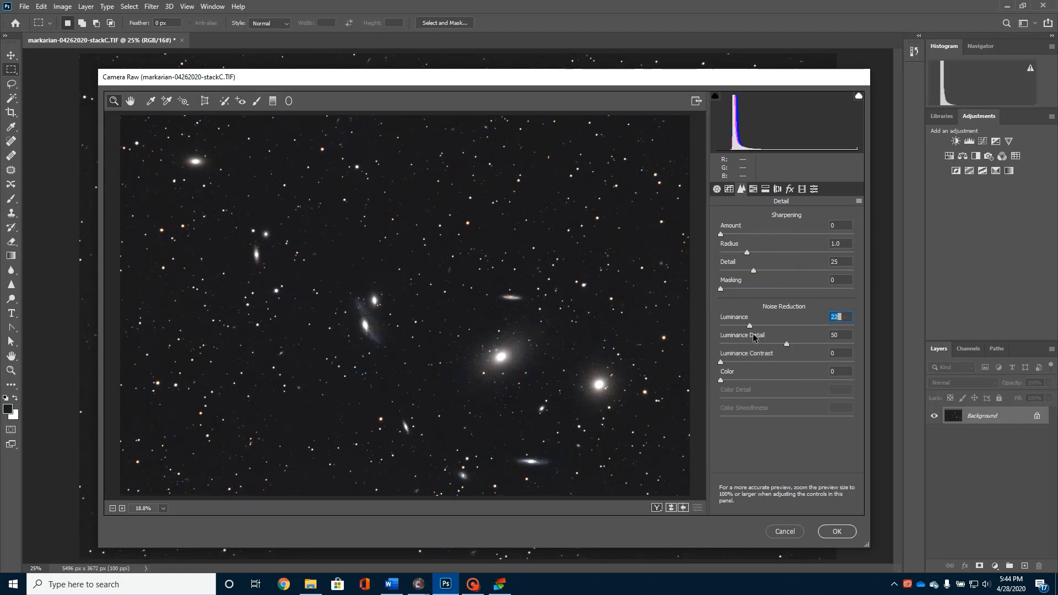
left_click_drag(748, 325, 760, 324)
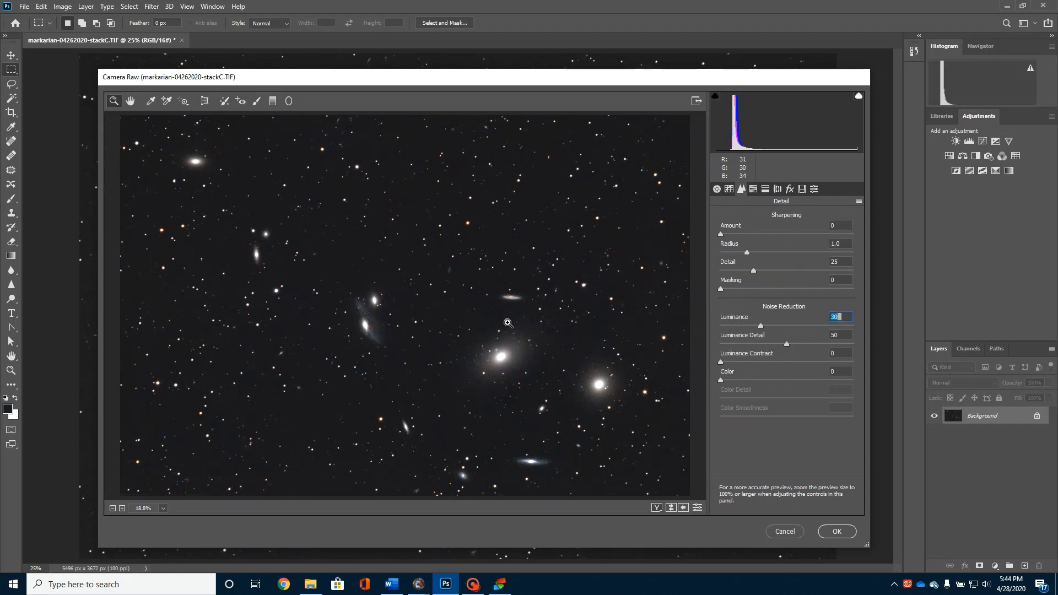
mouse_move(745, 335)
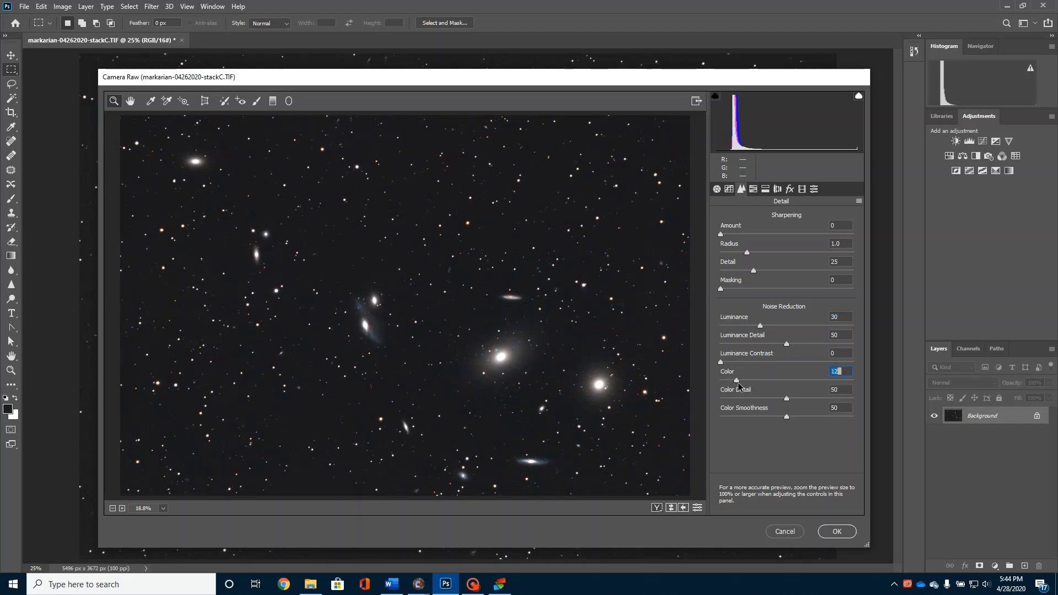
left_click_drag(734, 378, 751, 379)
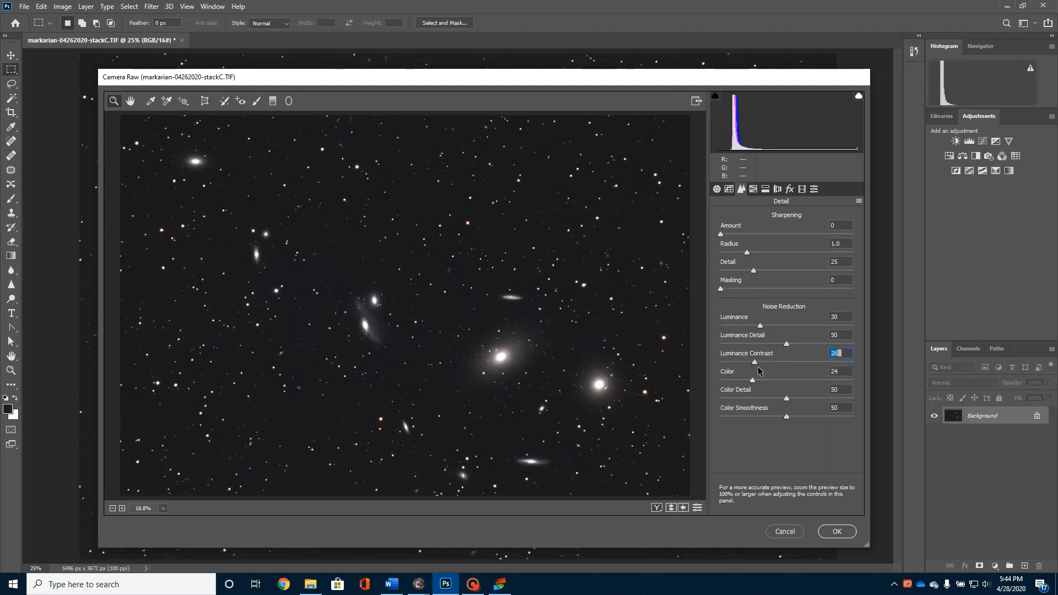
left_click_drag(754, 361, 771, 361)
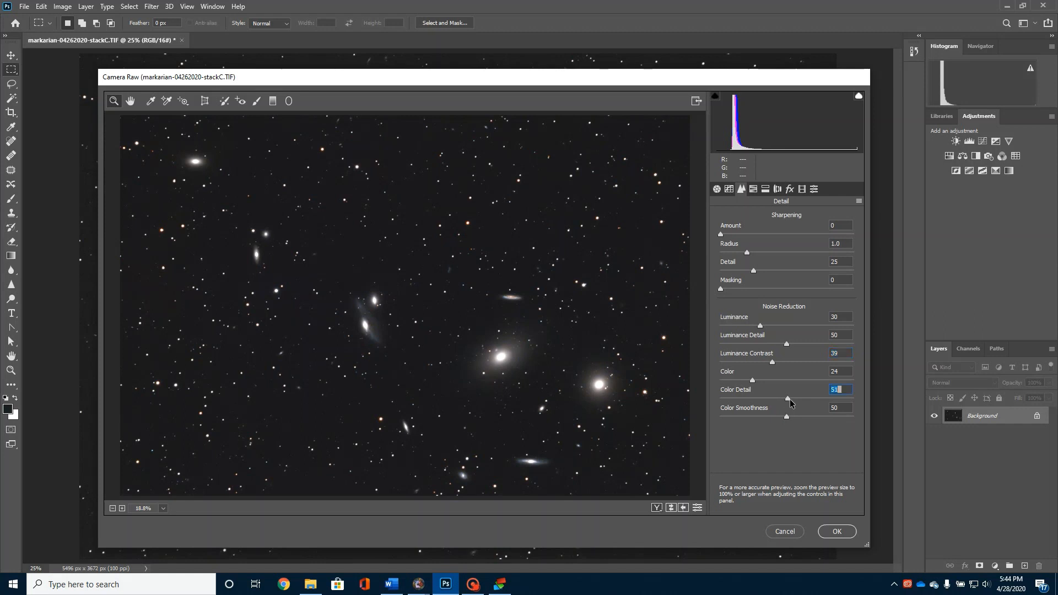
left_click_drag(788, 397, 814, 398)
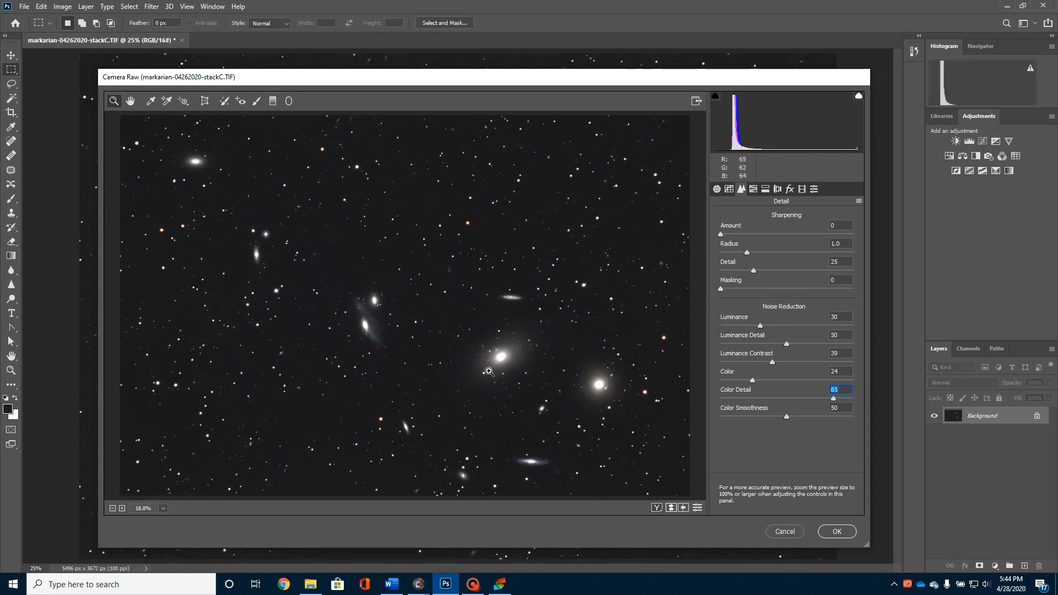
mouse_move(319, 259)
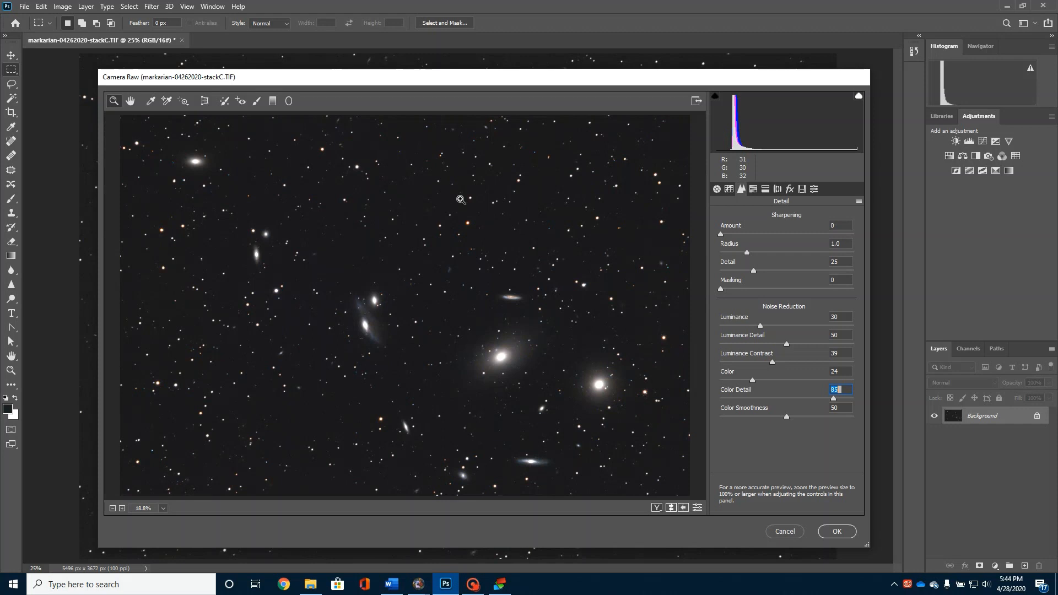
mouse_move(444, 332)
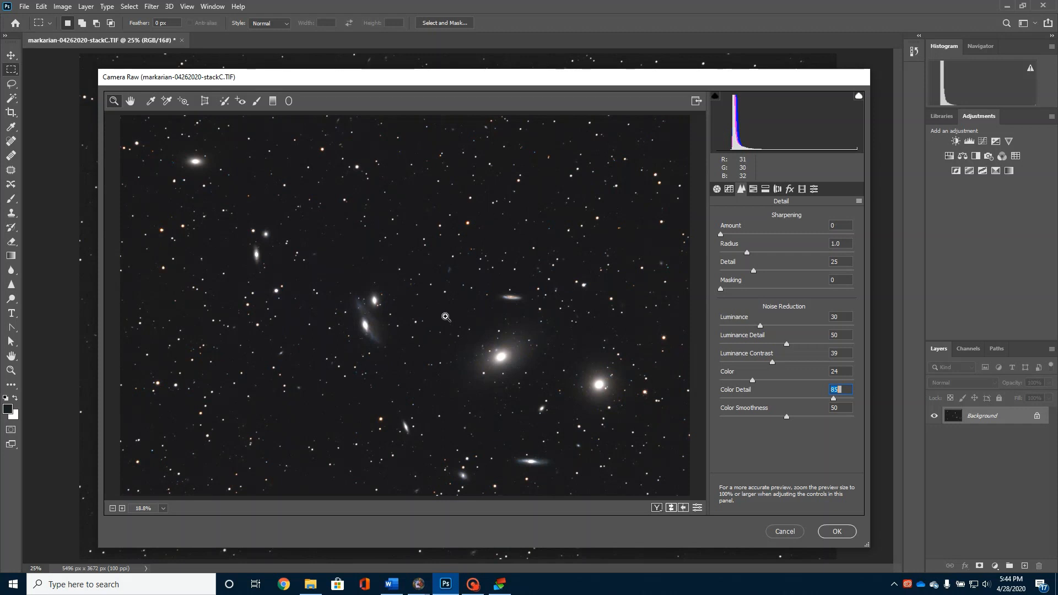
mouse_move(497, 362)
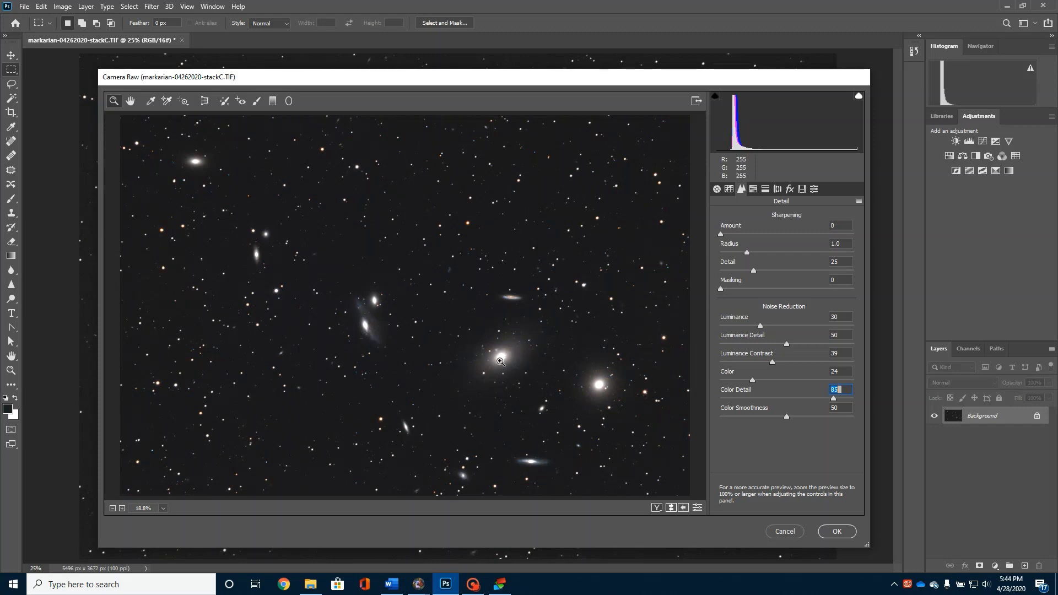
mouse_move(511, 374)
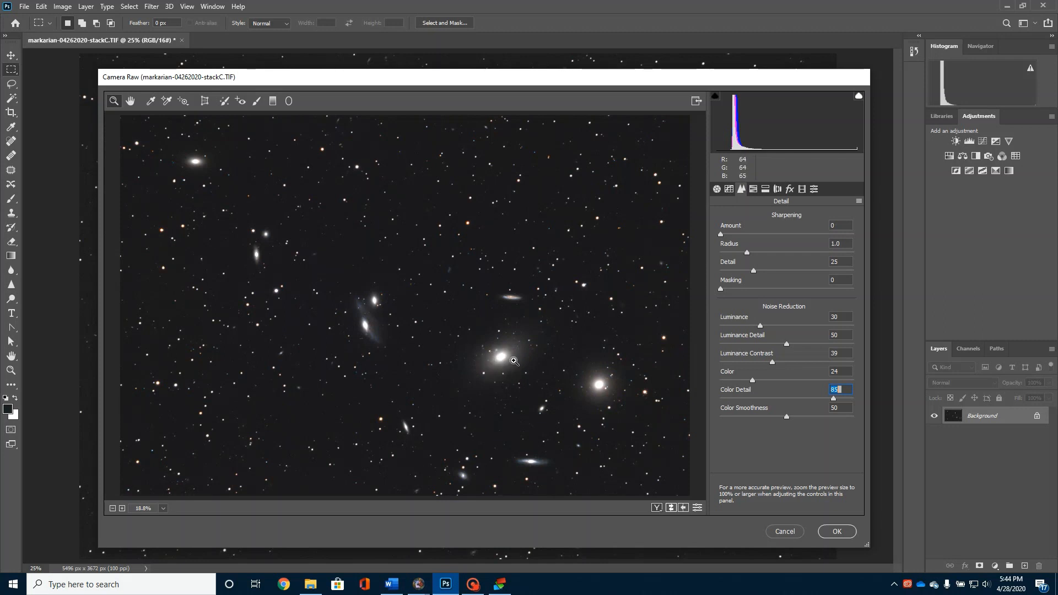
mouse_move(370, 322)
type("25")
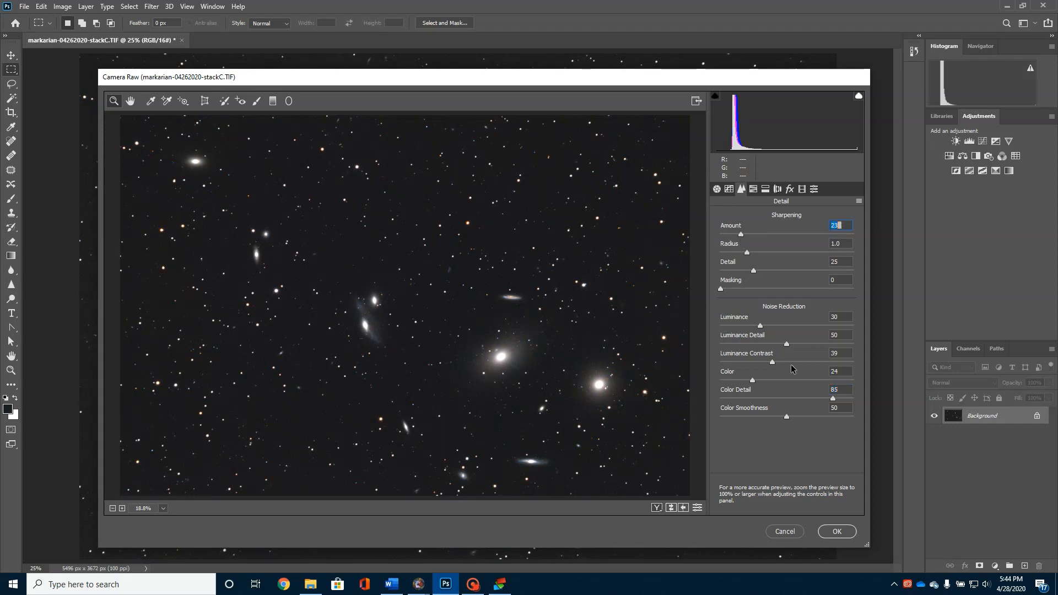
left_click(836, 531)
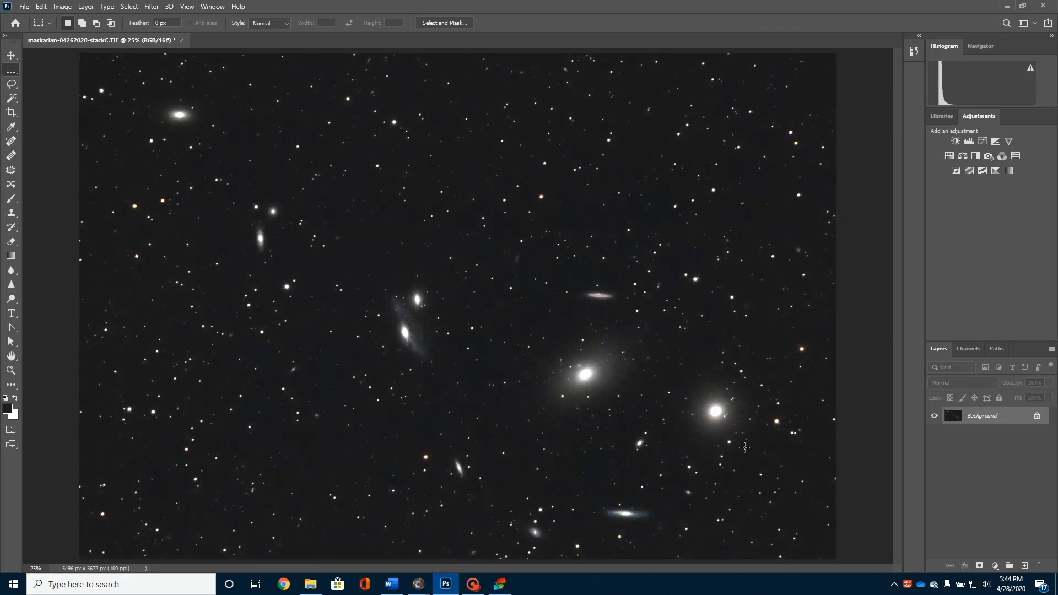
mouse_move(665, 379)
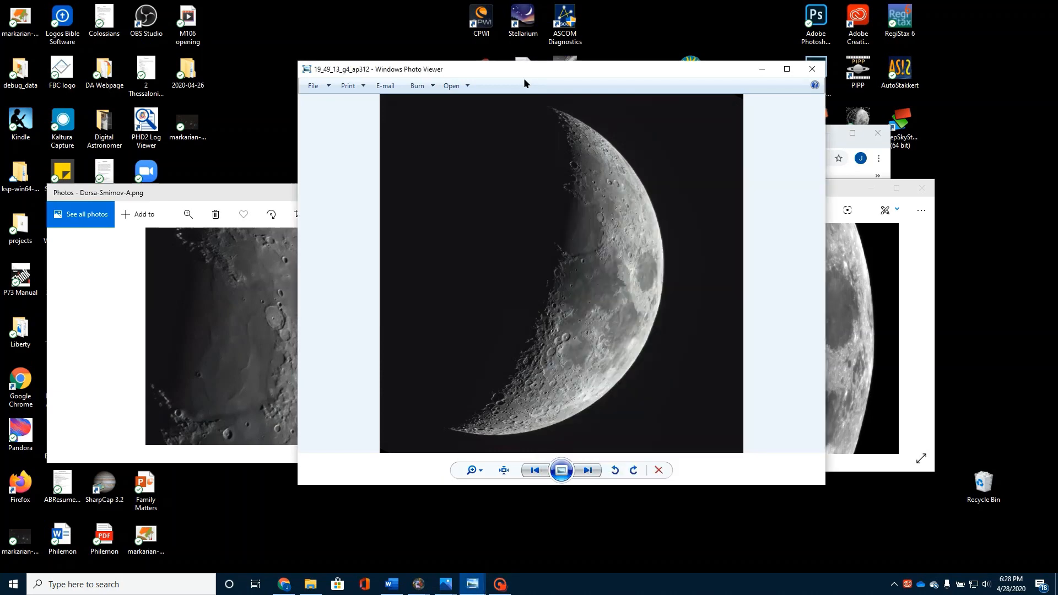
Step: Maximize the crescent moon image in Windows Photo Viewer, then close it
left_click(787, 68)
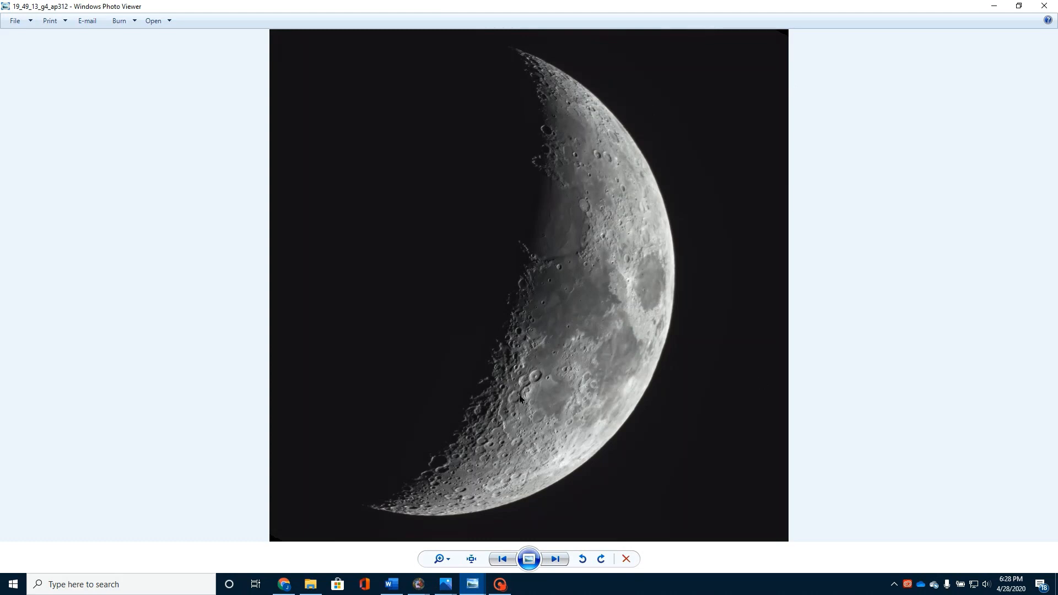
mouse_move(621, 212)
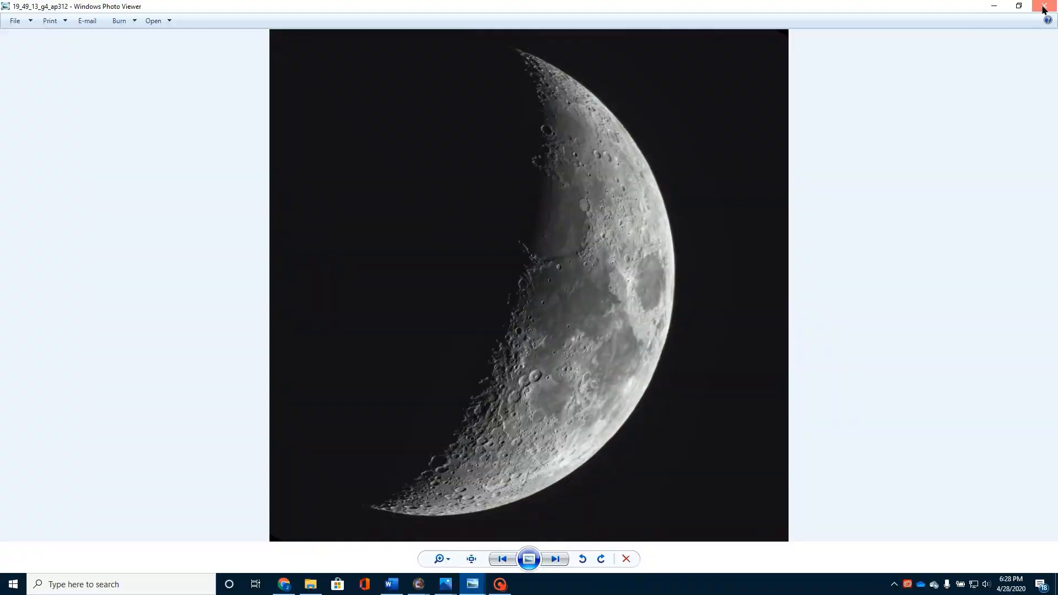
left_click(1044, 6)
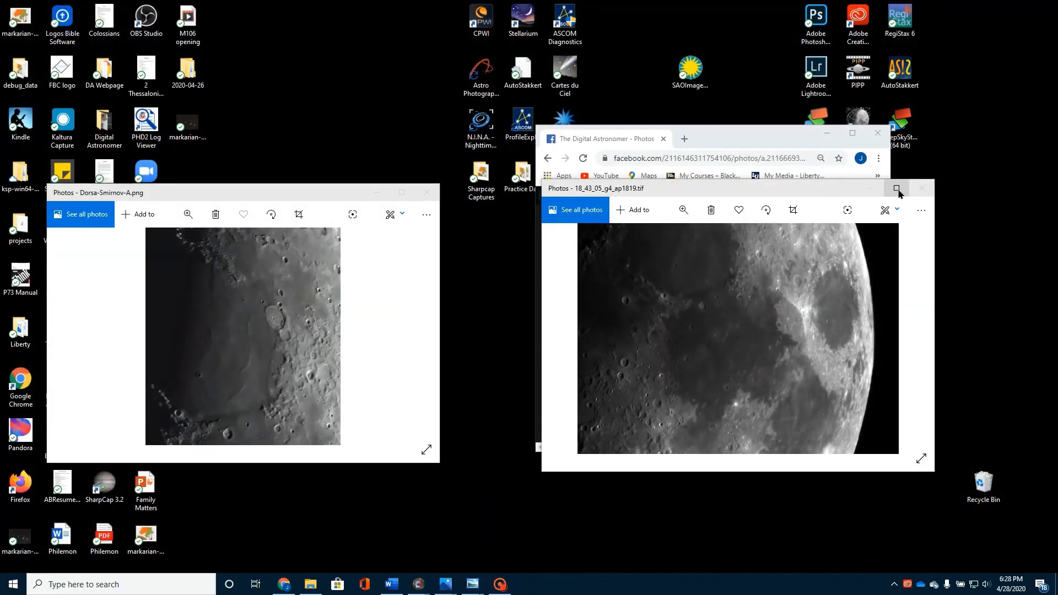
Step: Maximize the Dorsa-Smirnov-A close-up in Photos and zoom into the moon
left_click(896, 188)
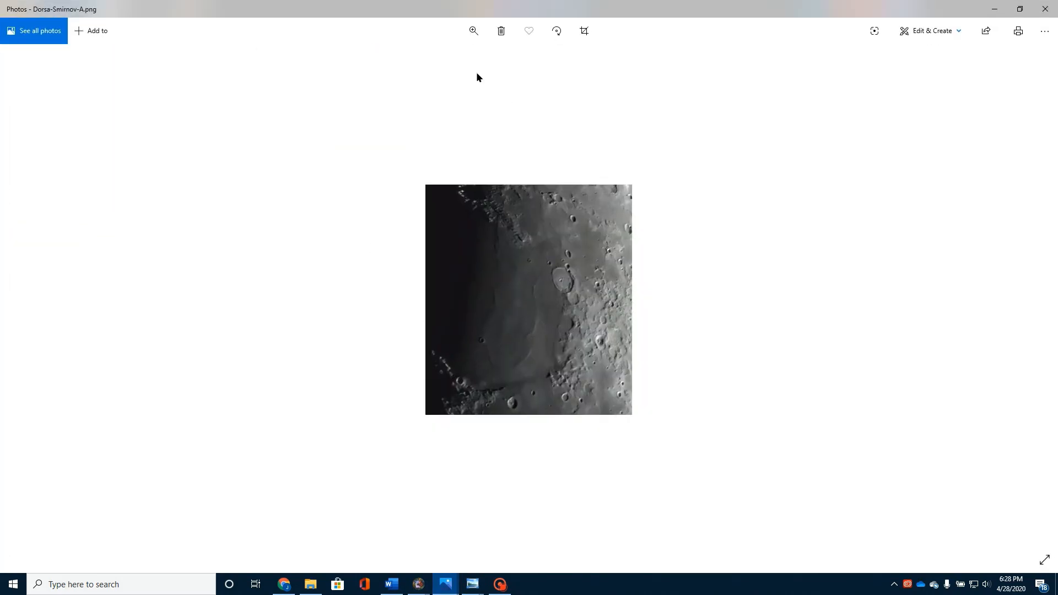
left_click(473, 30)
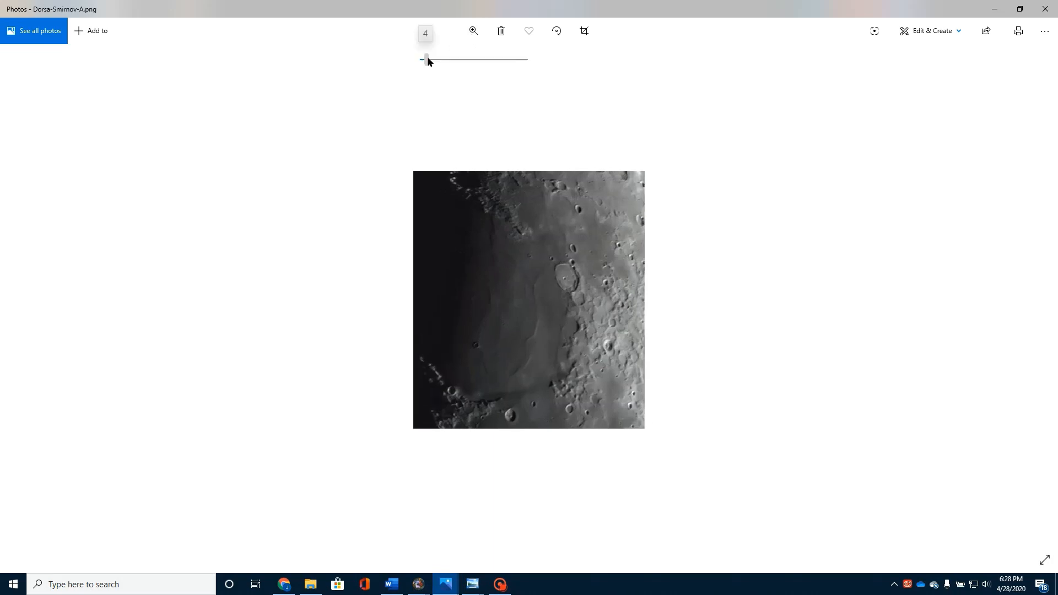
left_click_drag(426, 59, 456, 60)
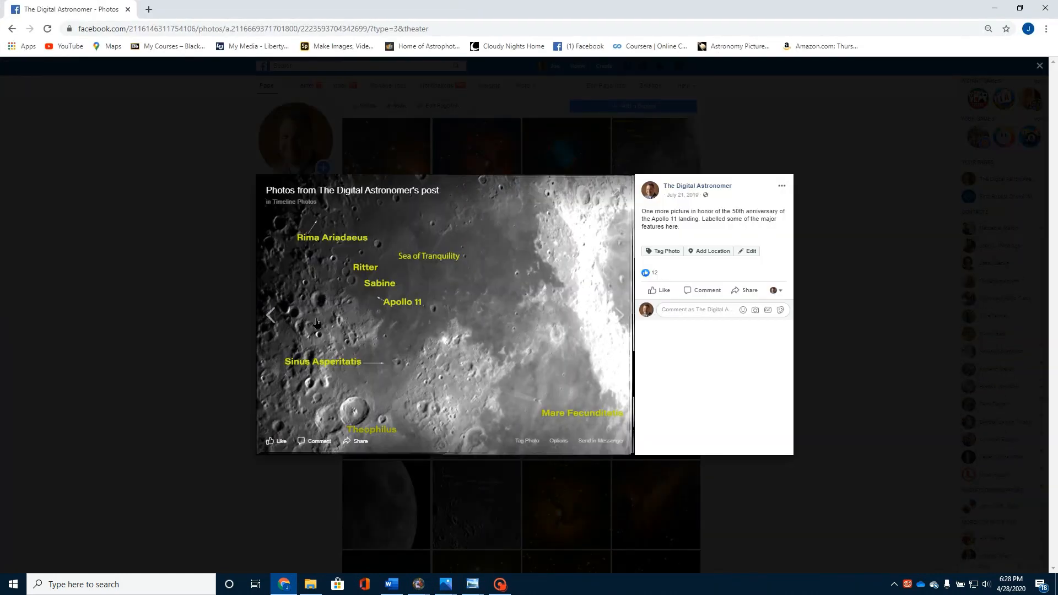
mouse_move(400, 283)
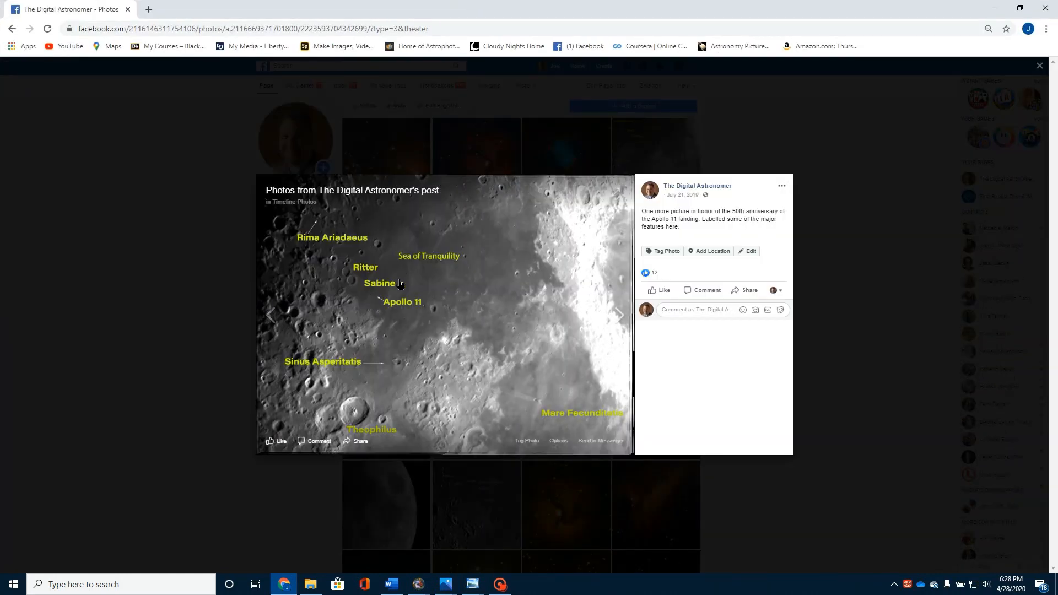
mouse_move(378, 315)
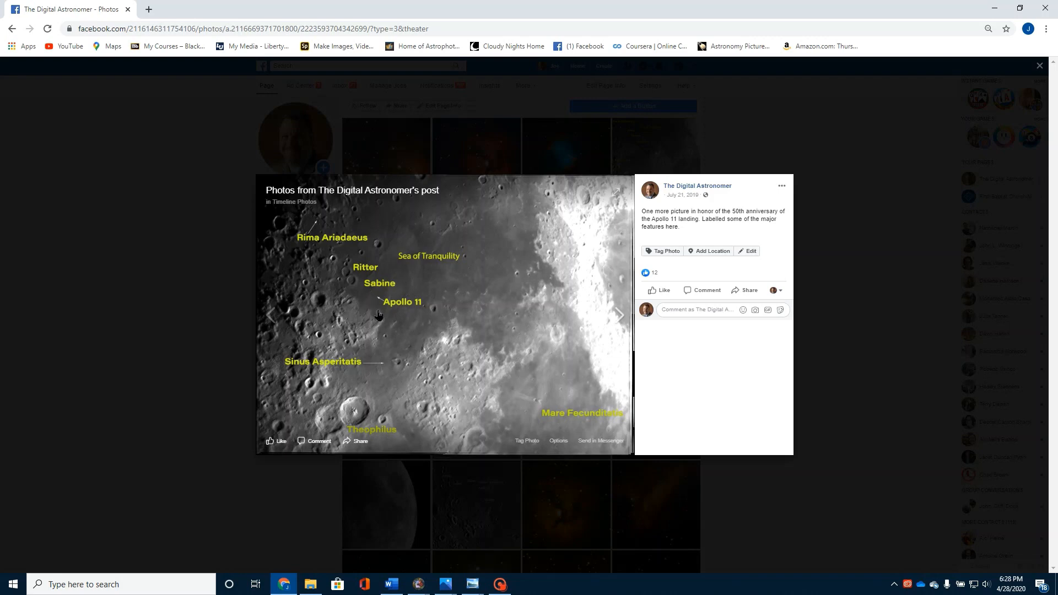
mouse_move(431, 253)
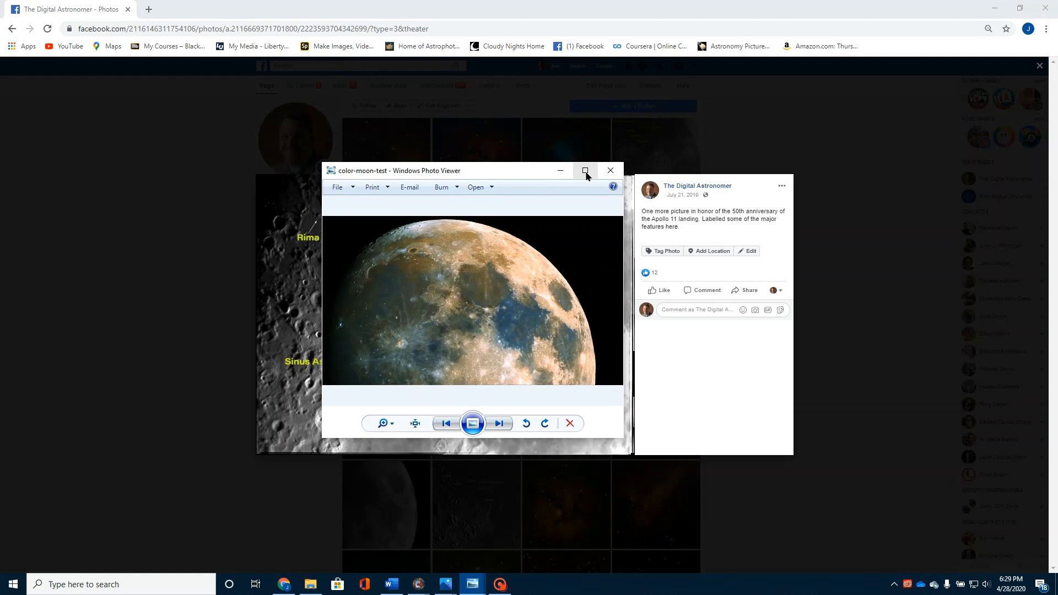
Step: Maximize the color-moon-test image in Windows Photo Viewer to fill the screen
left_click(585, 170)
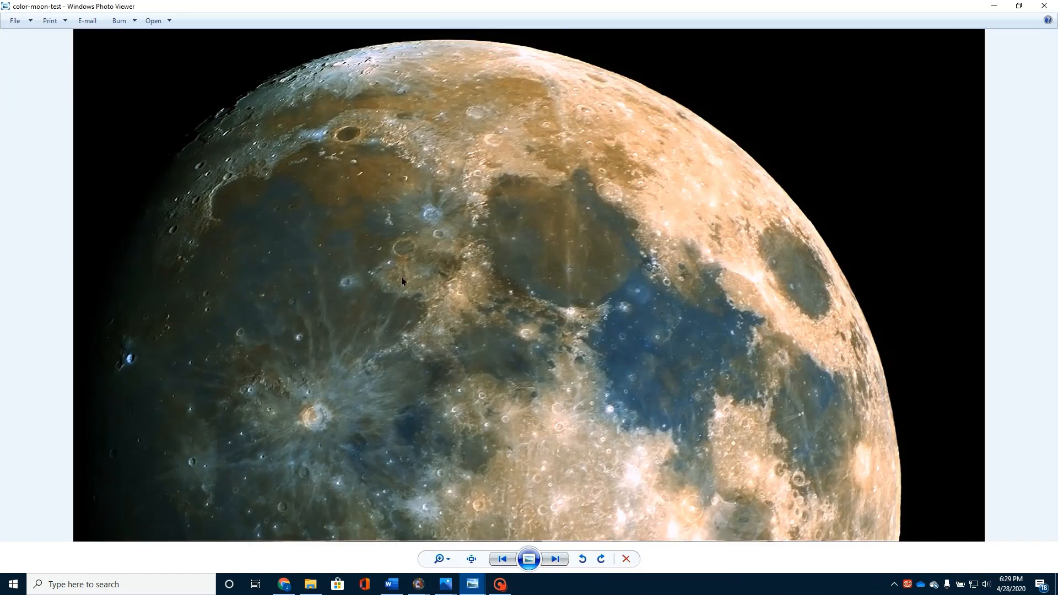
mouse_move(537, 167)
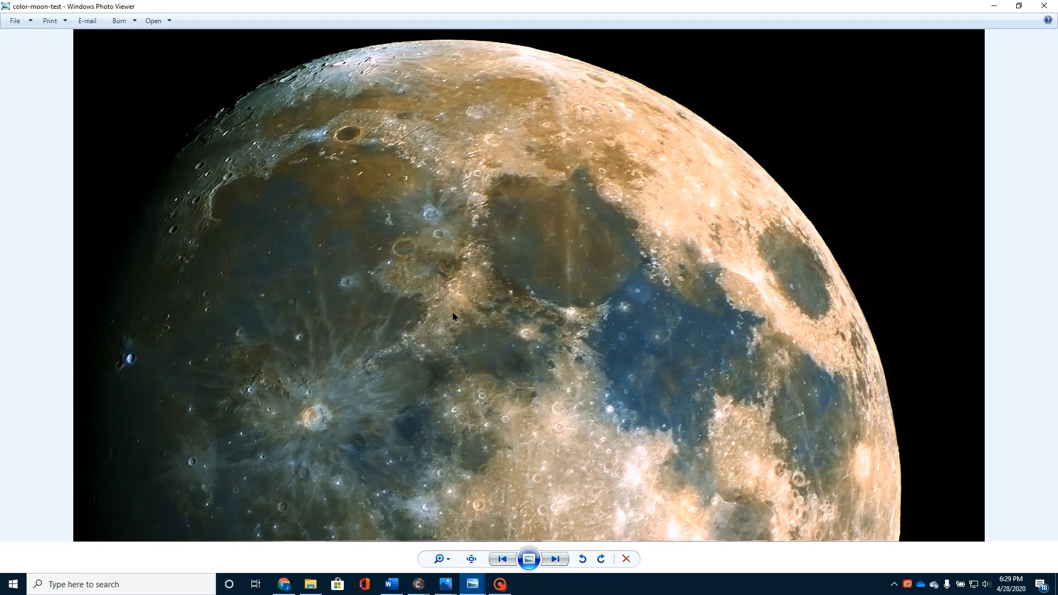
mouse_move(576, 262)
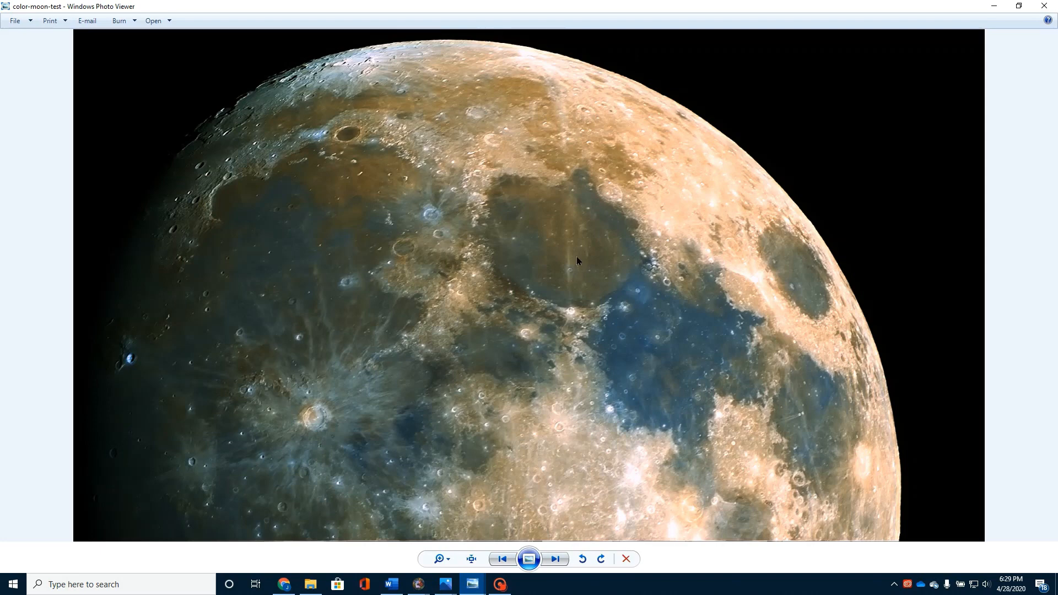
mouse_move(305, 296)
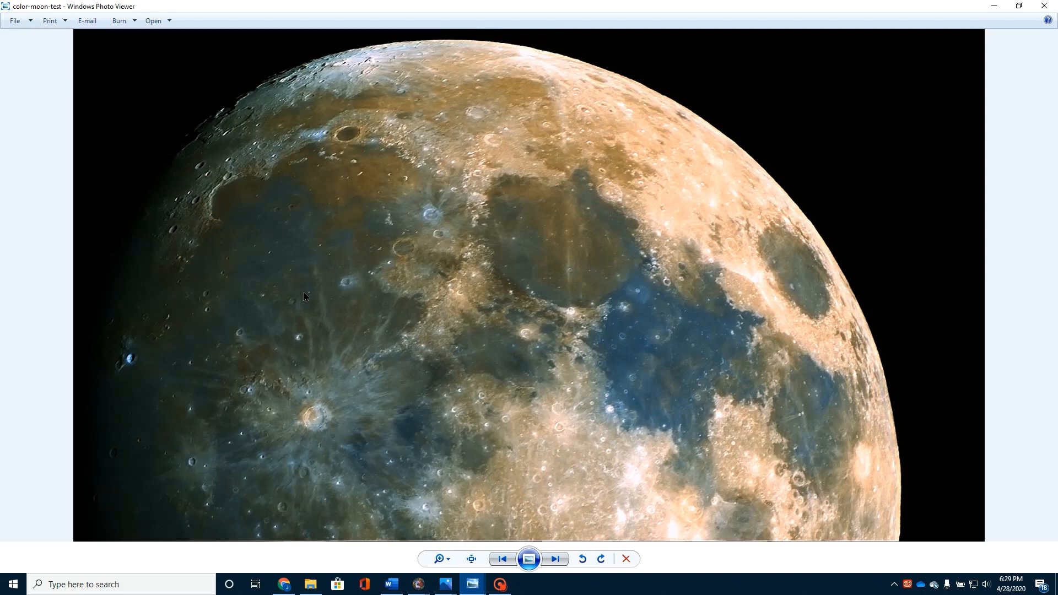
mouse_move(405, 130)
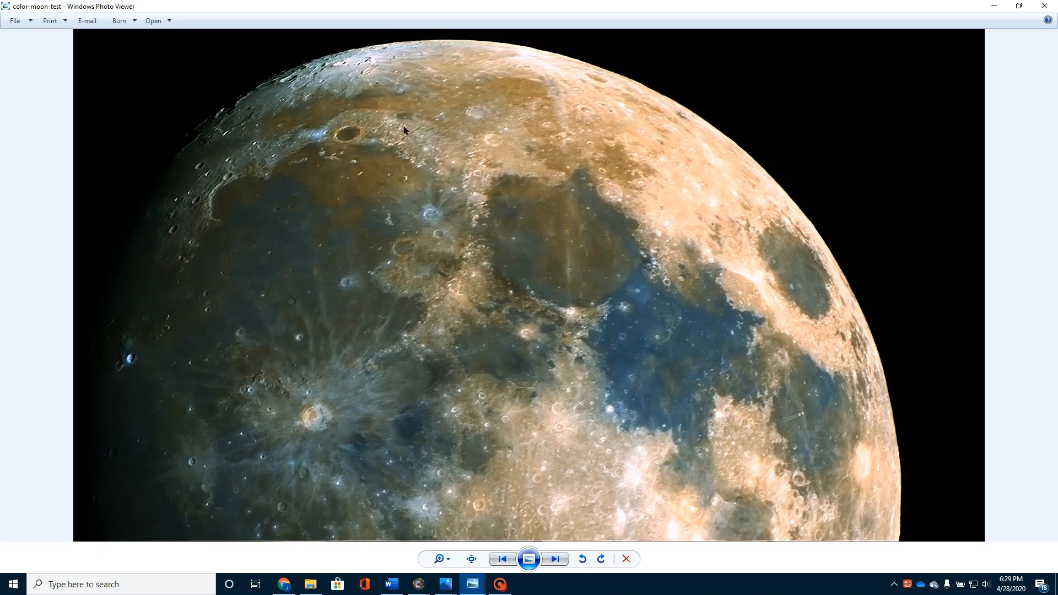